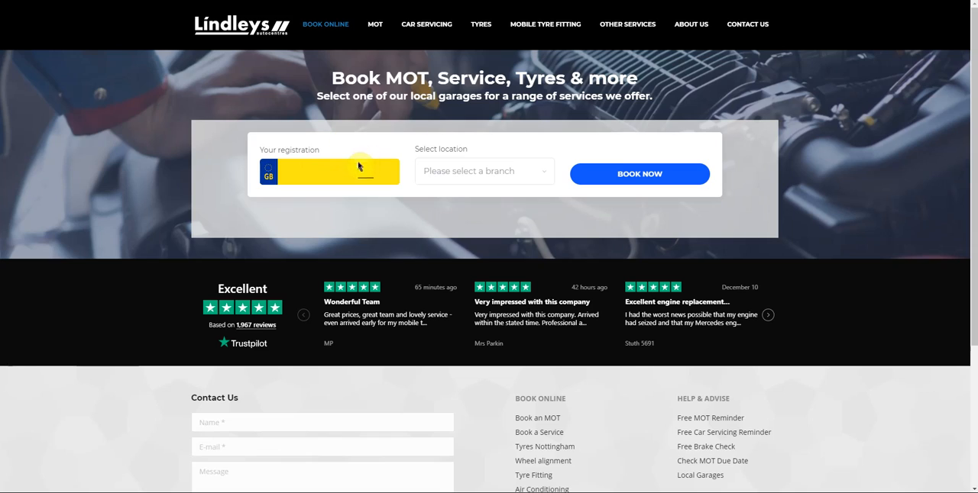
mouse_move(298, 127)
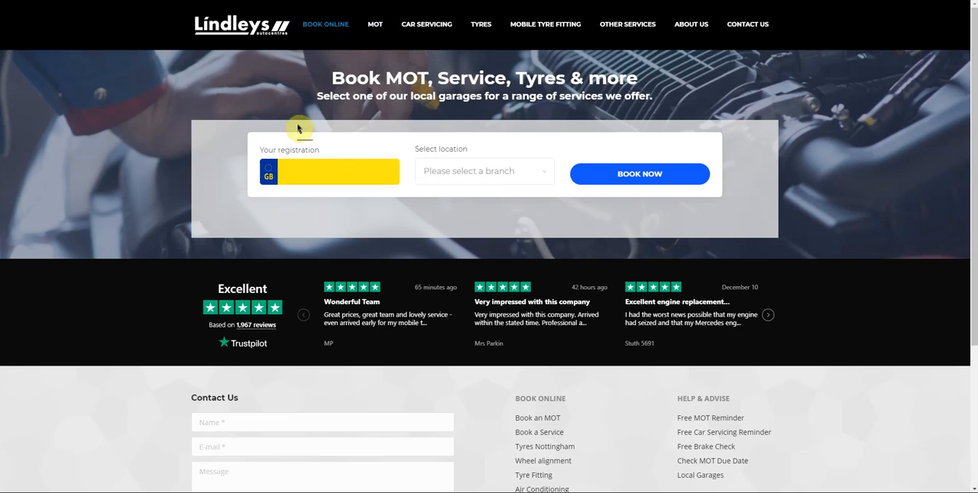
Step: Enter registration Ey17vzb and choose Arnold, Nottingham as the branch
text(Ey17vzb)
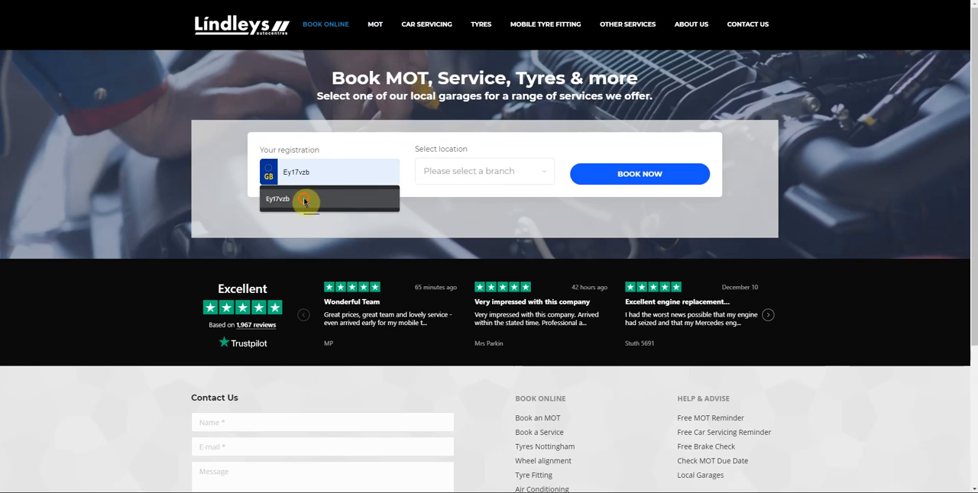
click(310, 200)
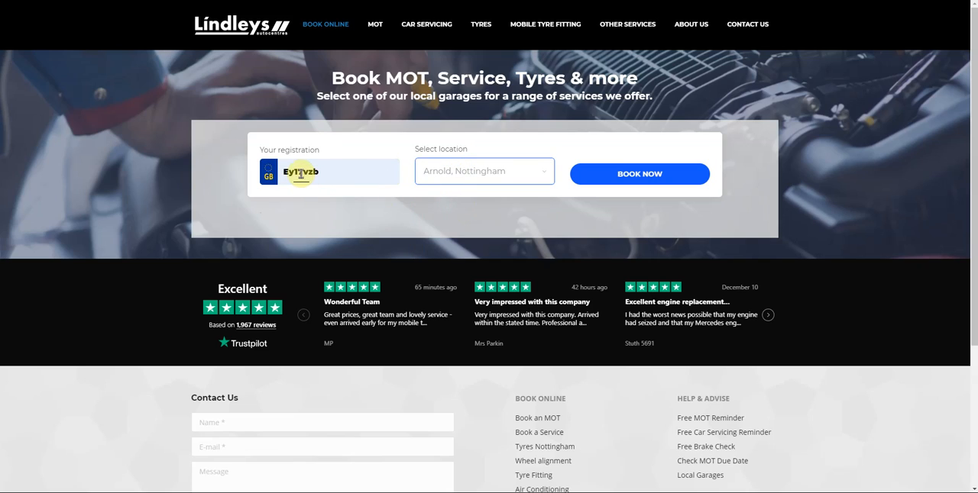
click(484, 171)
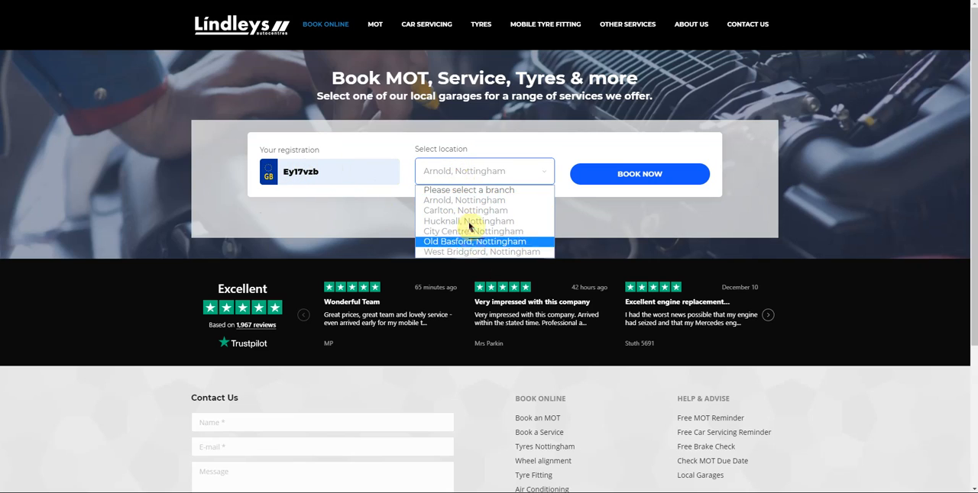
mouse_move(459, 200)
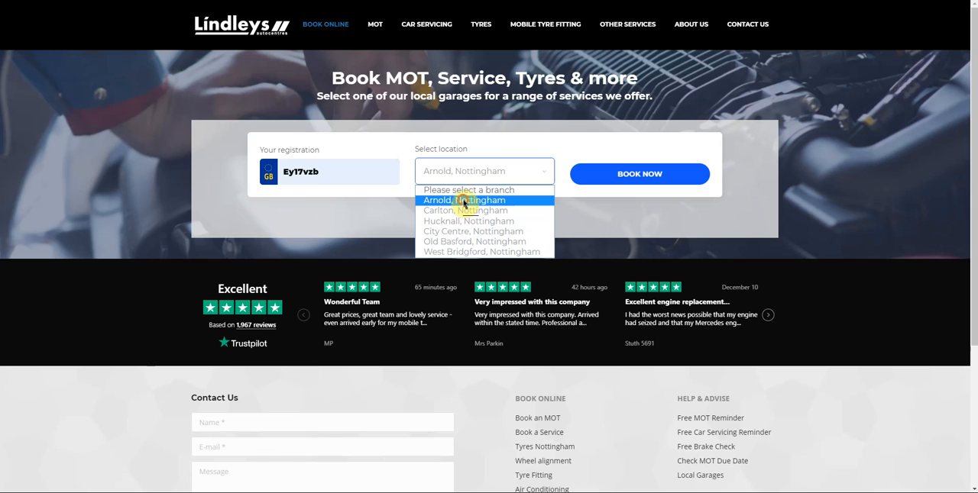
click(464, 200)
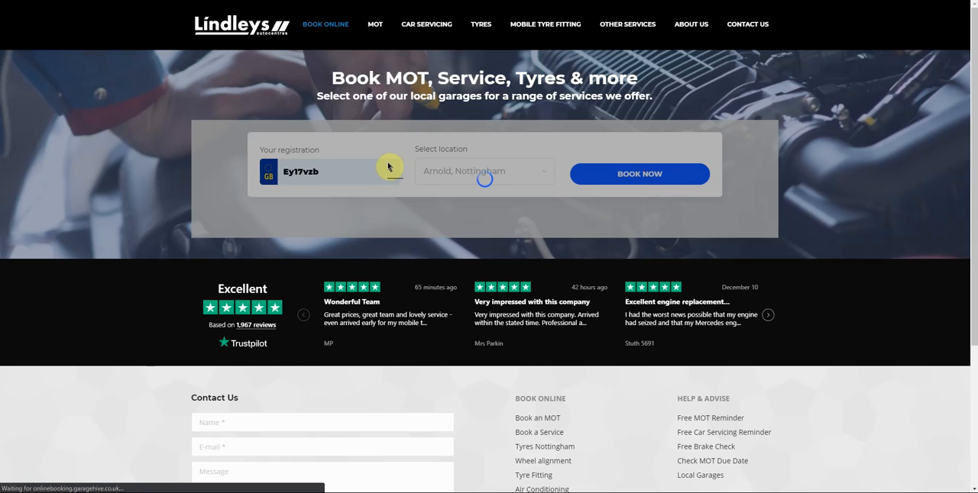
Step: Load the Hyundai Tucson's priced service types at Arnold and scroll through the cards
click(638, 175)
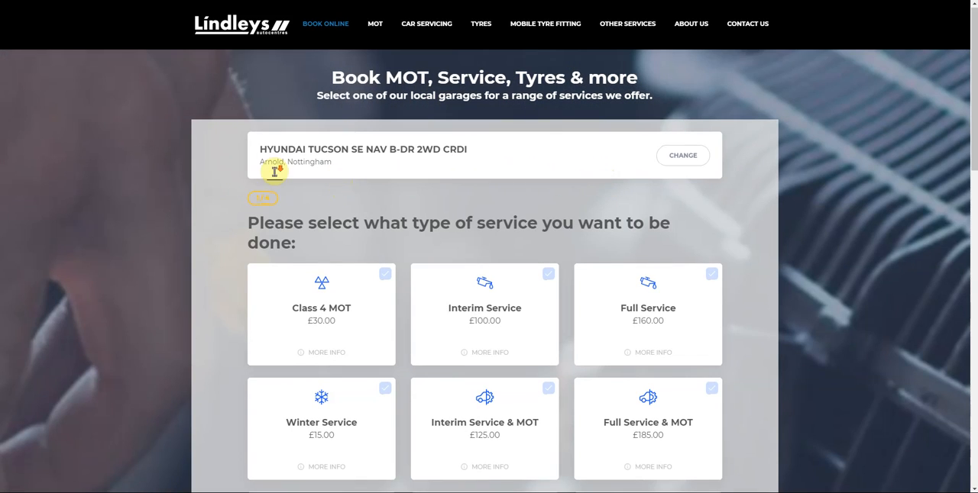
scroll(down, 3)
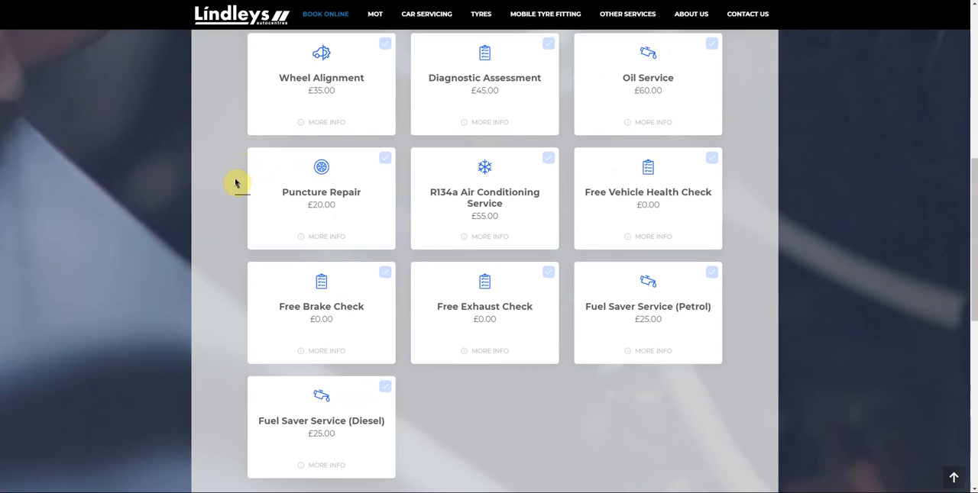
scroll(up, 3)
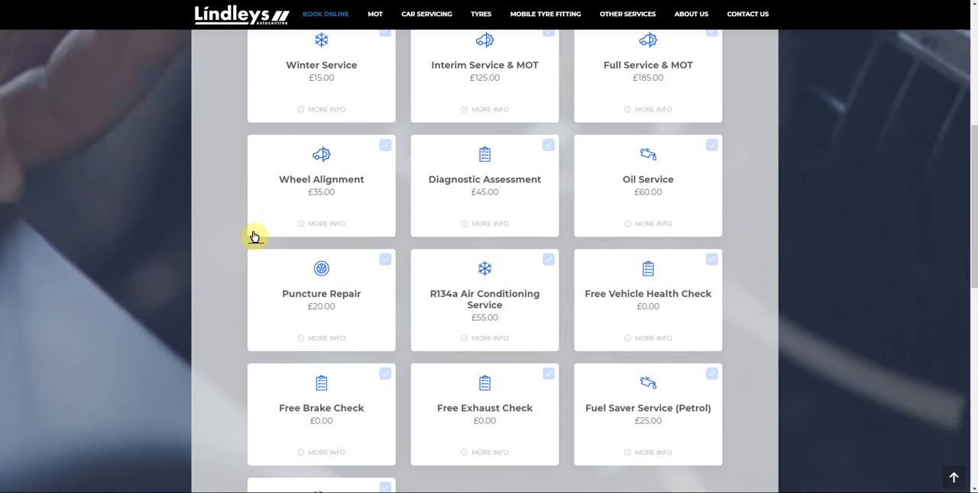
scroll(up, 3)
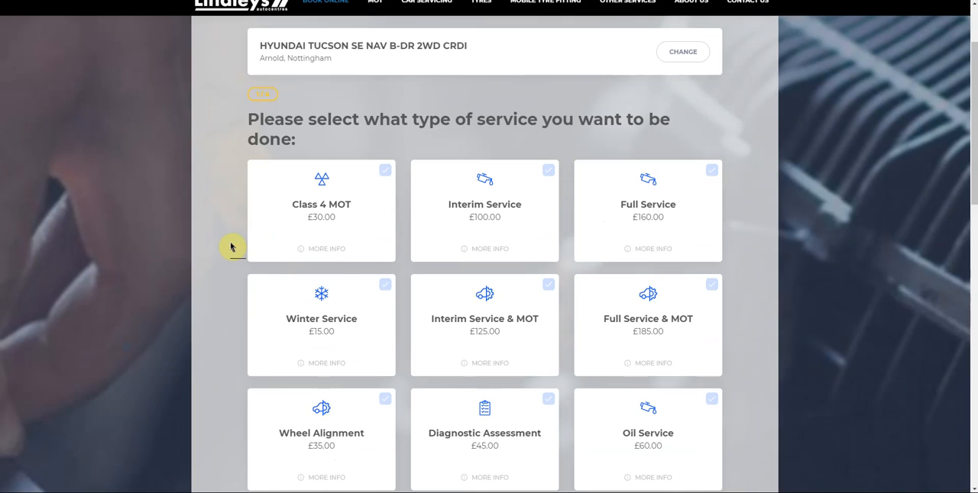
scroll(up, 3)
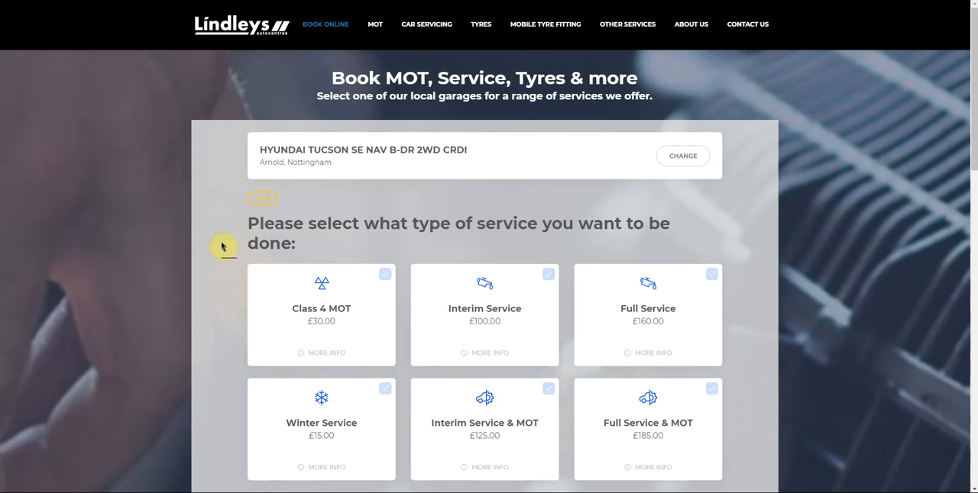
scroll(down, 3)
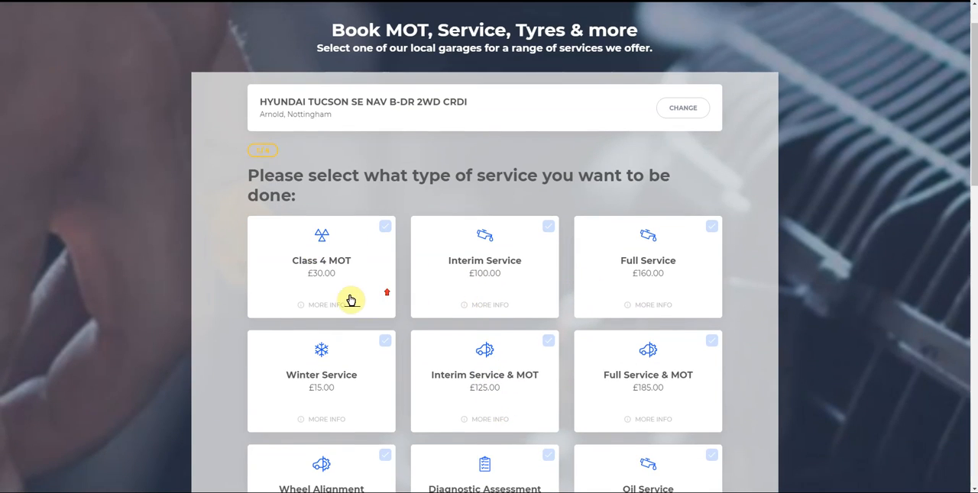
scroll(up, 3)
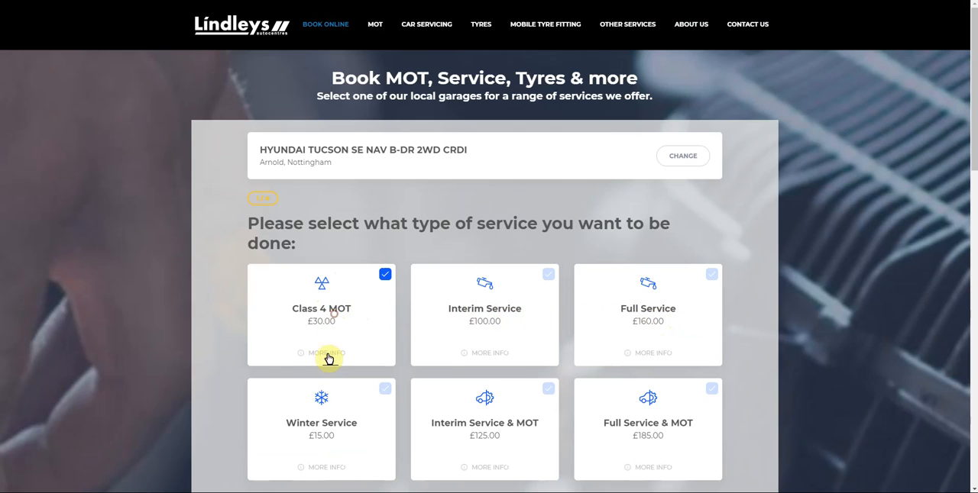
scroll(down, 3)
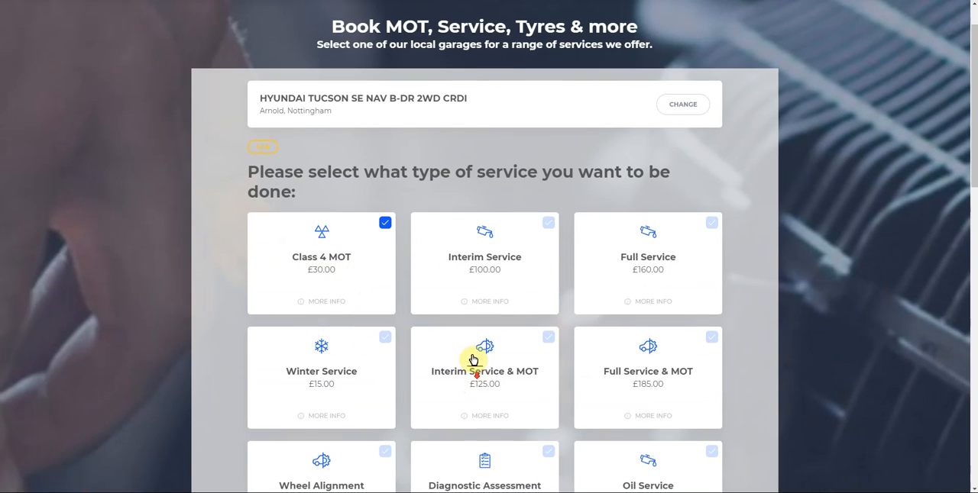
scroll(down, 3)
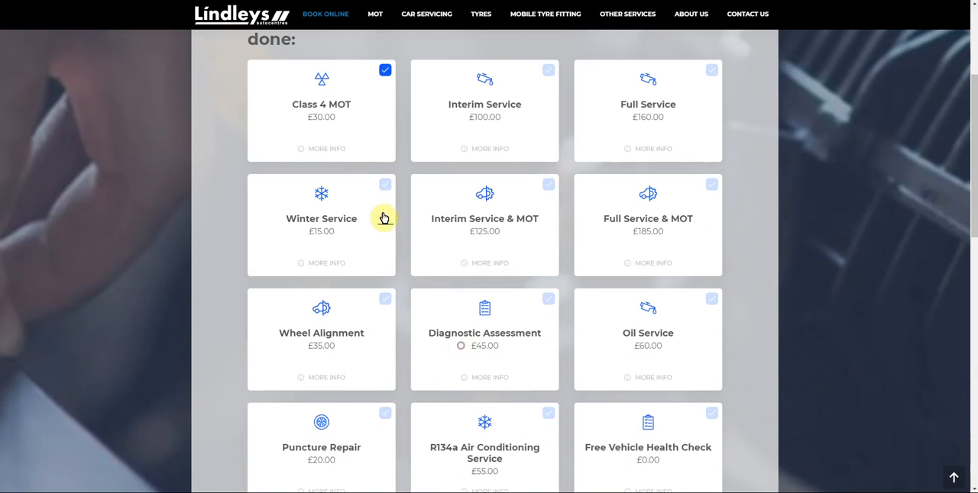
scroll(up, 3)
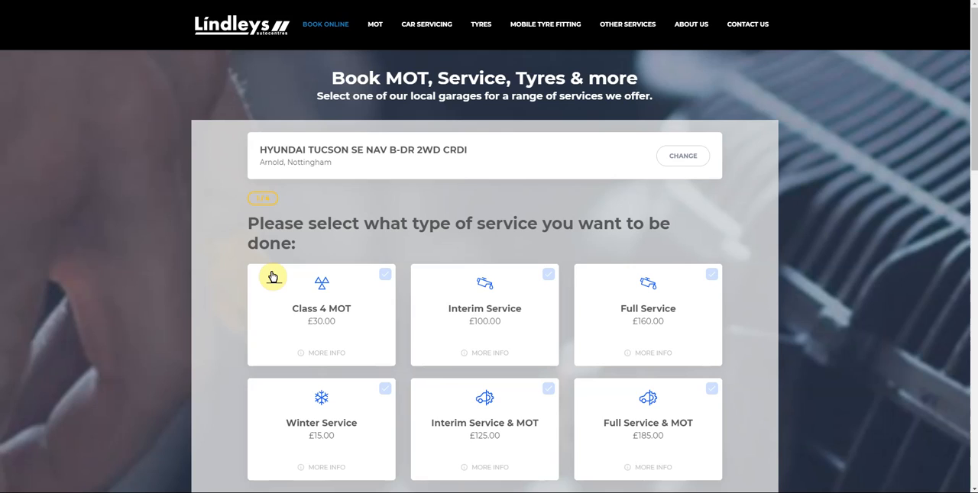
scroll(down, 3)
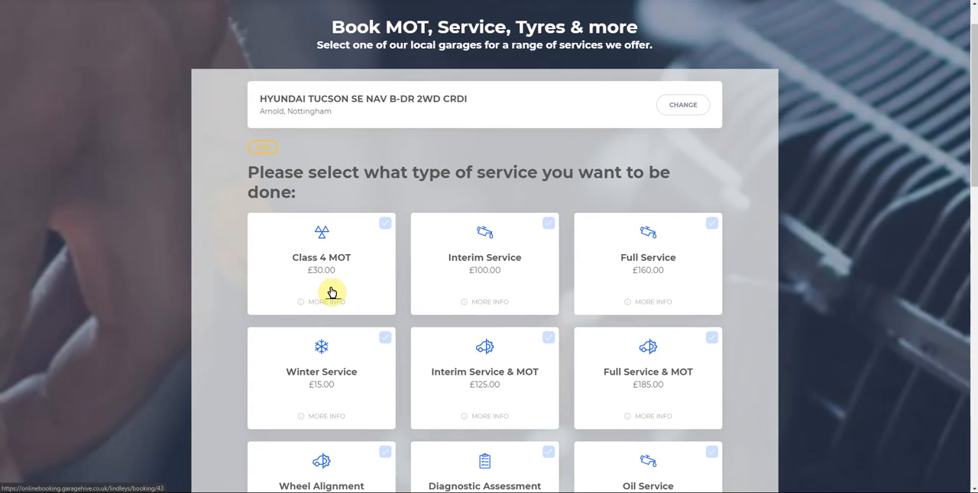
mouse_move(339, 283)
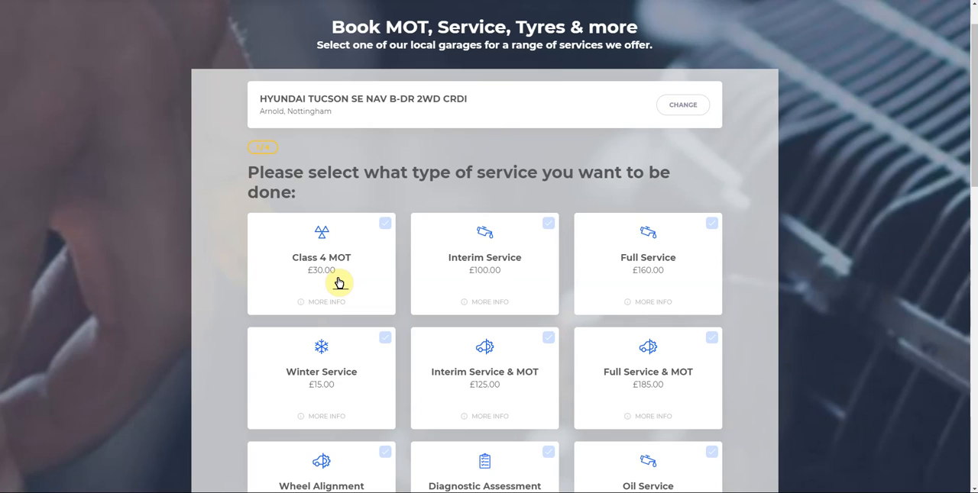
mouse_move(338, 269)
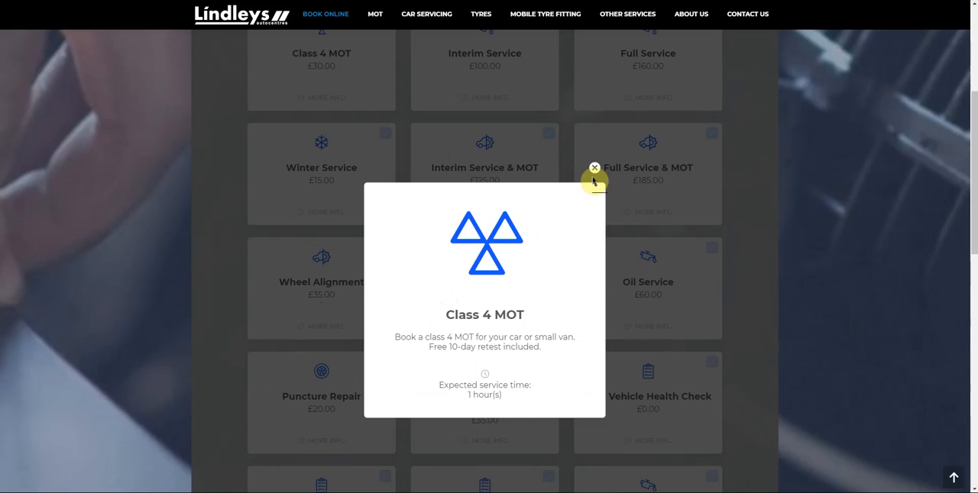
click(594, 166)
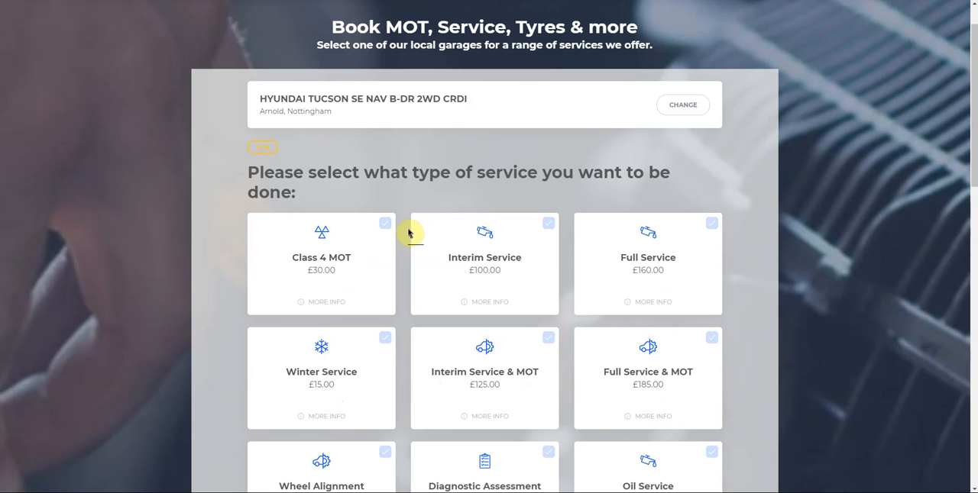
mouse_move(313, 147)
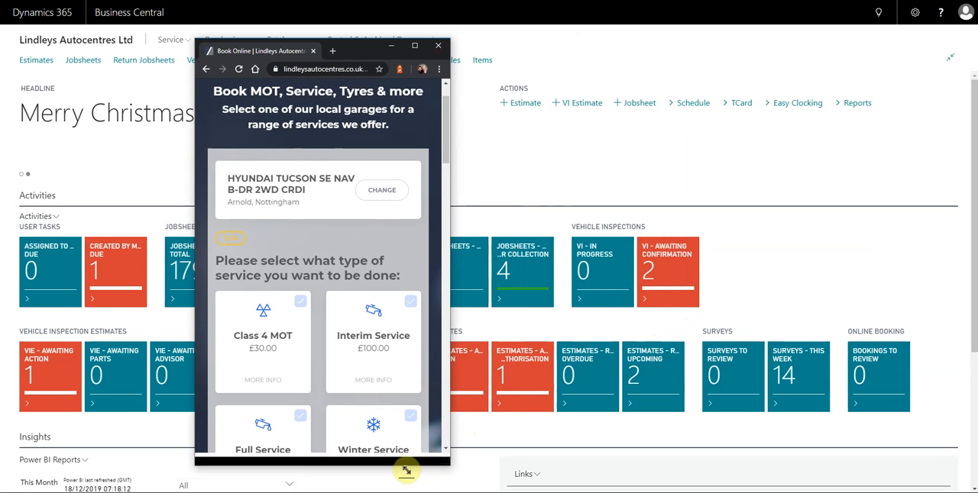
scroll(down, 3)
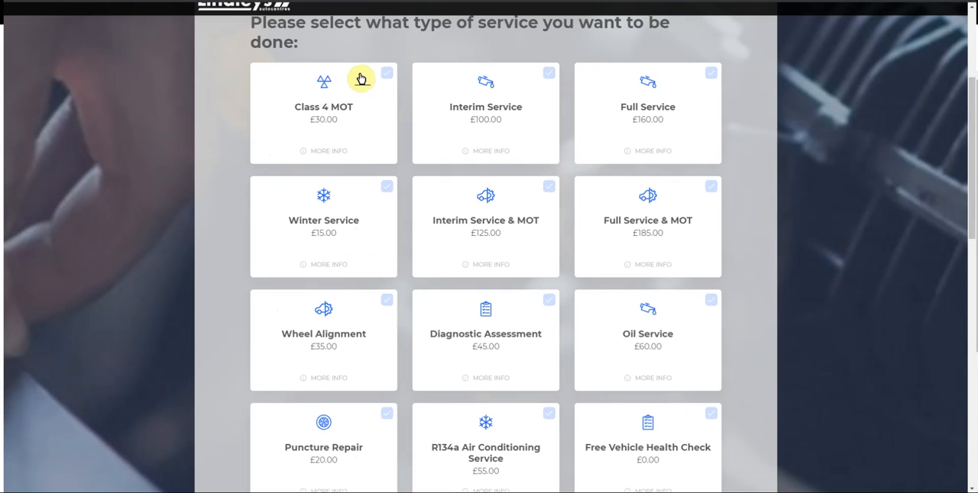
scroll(up, 3)
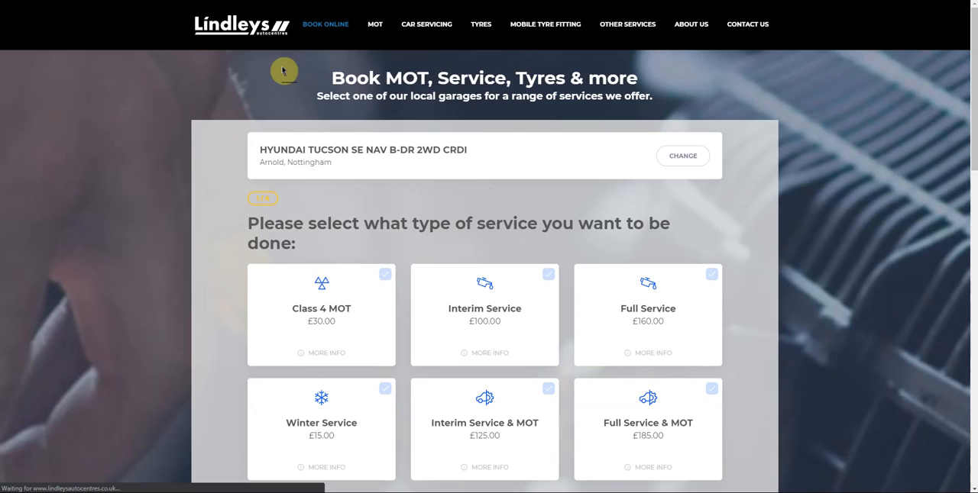
Step: Reopen the MOT booking page at Arnold, Nottingham and select Class 4 MOT for £30.00
click(374, 24)
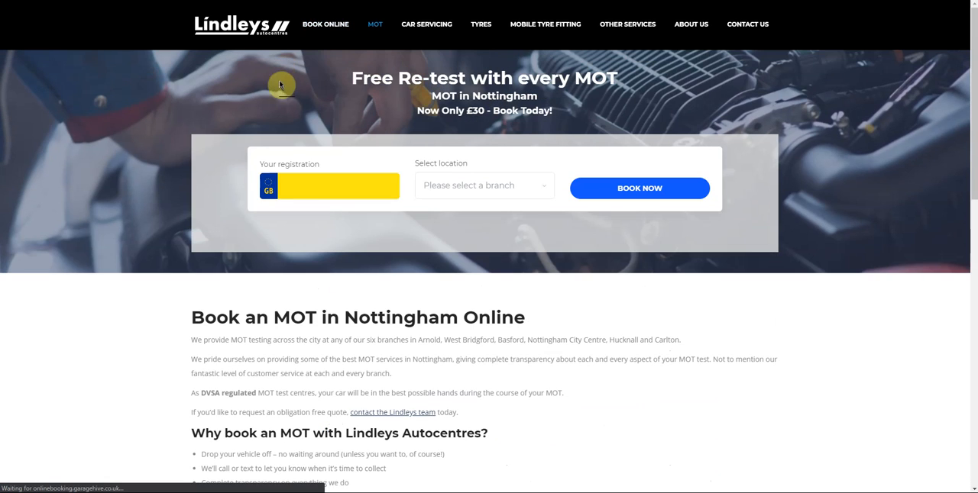
click(484, 185)
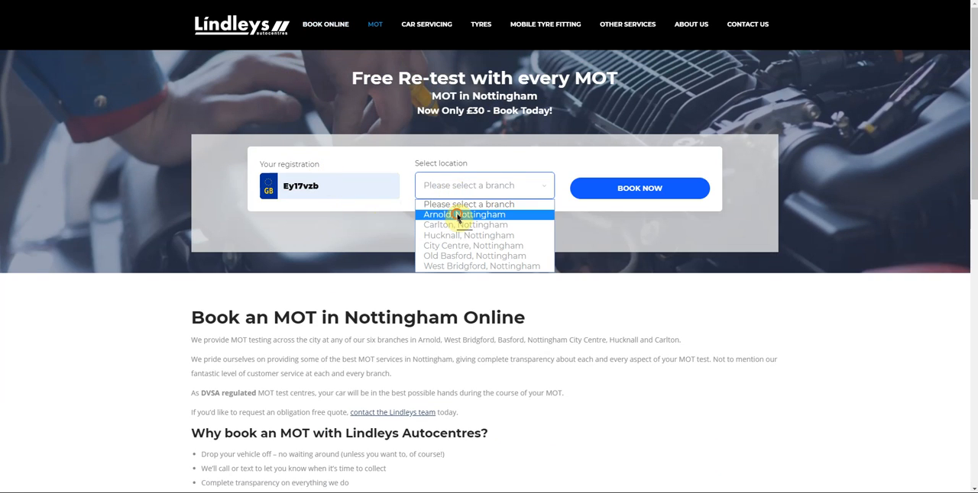
click(459, 215)
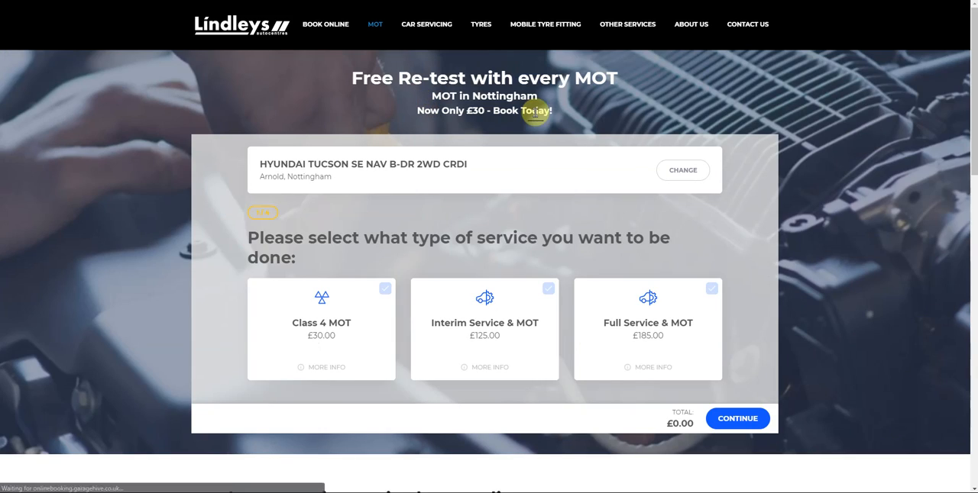
mouse_move(427, 341)
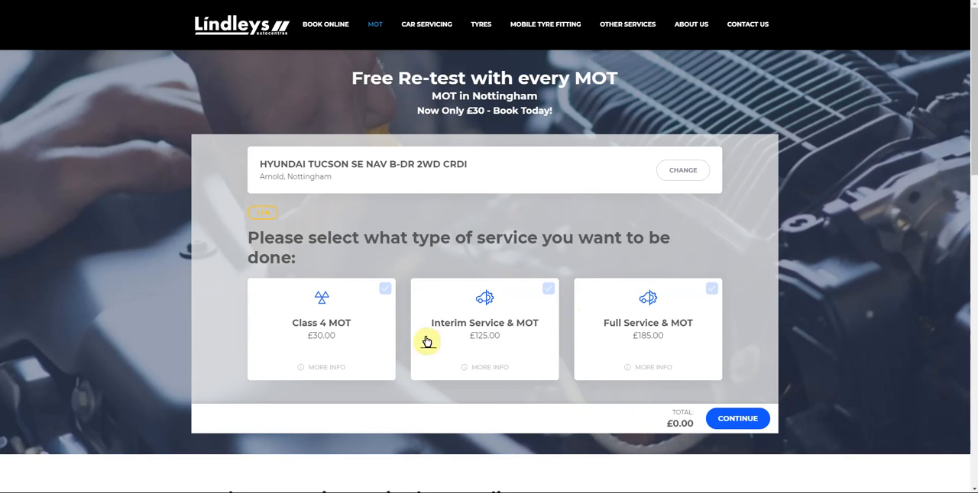
mouse_move(312, 320)
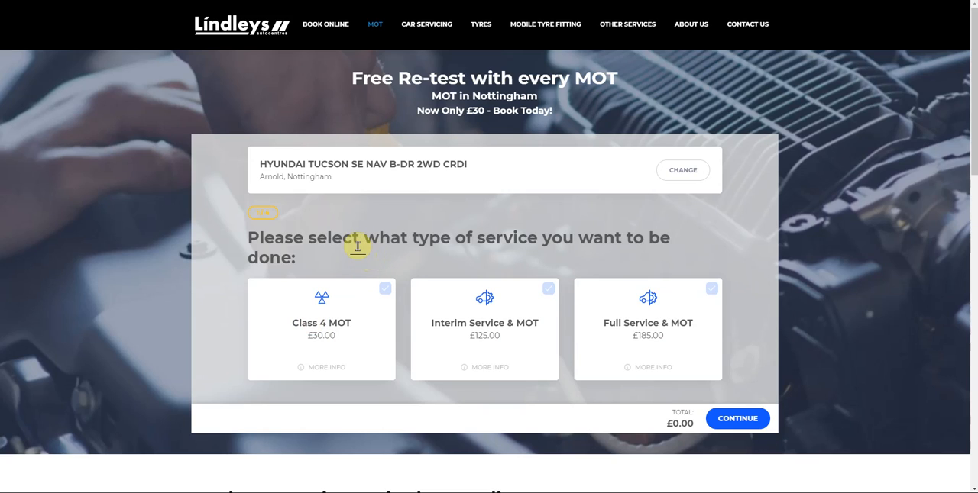
mouse_move(367, 136)
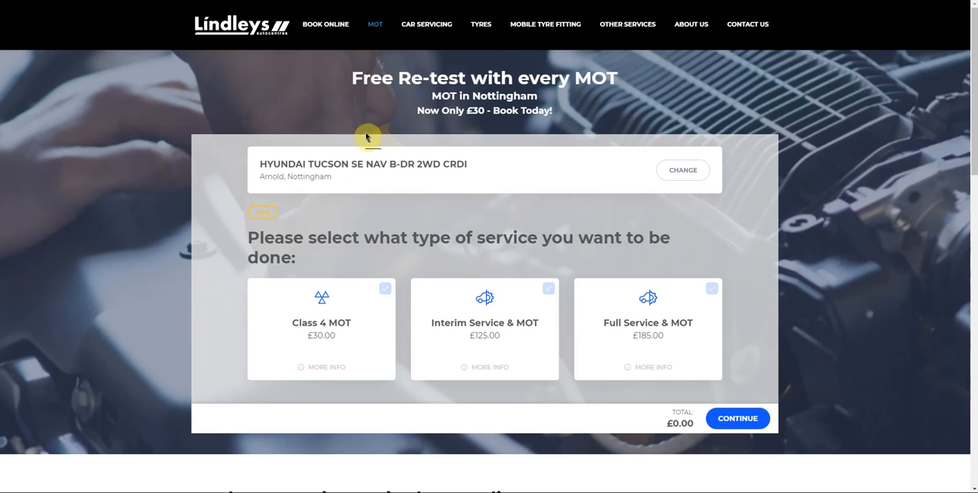
mouse_move(321, 307)
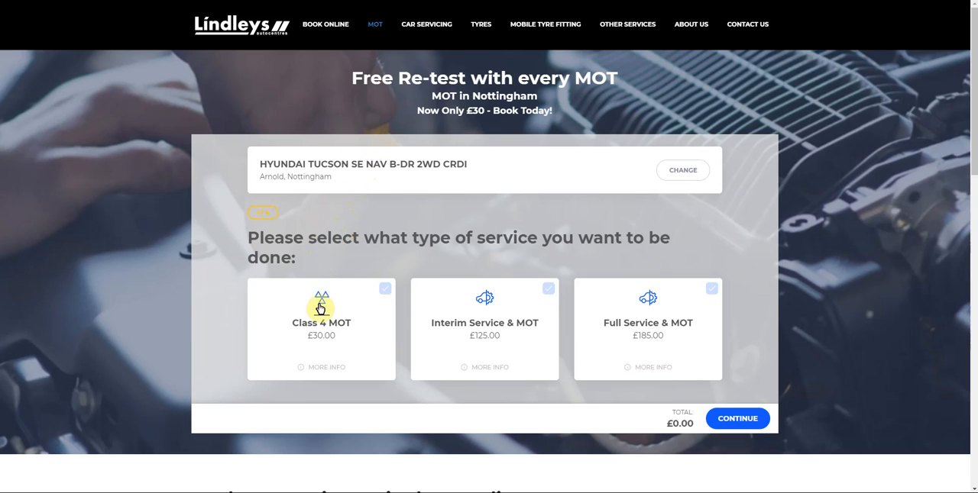
scroll(down, 3)
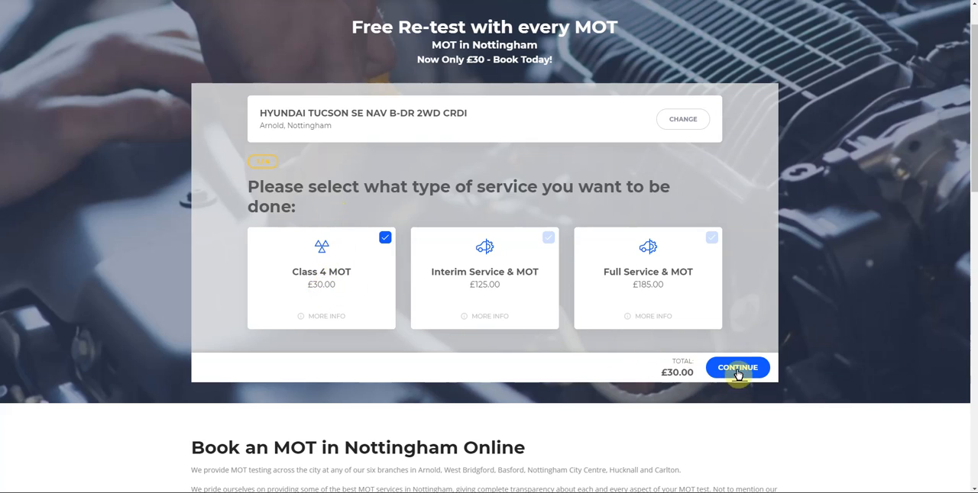
Step: Continue with Class 4 MOT and accept the £30.00 cart
click(736, 367)
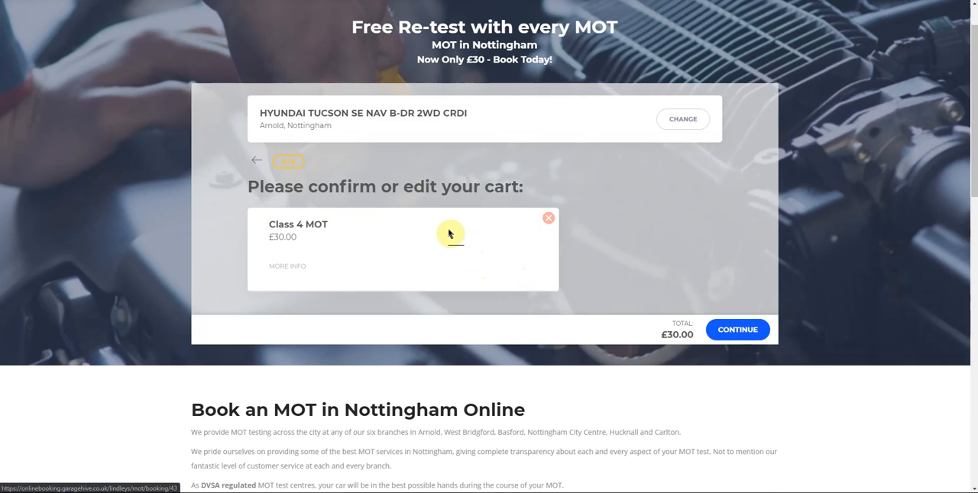
mouse_move(635, 262)
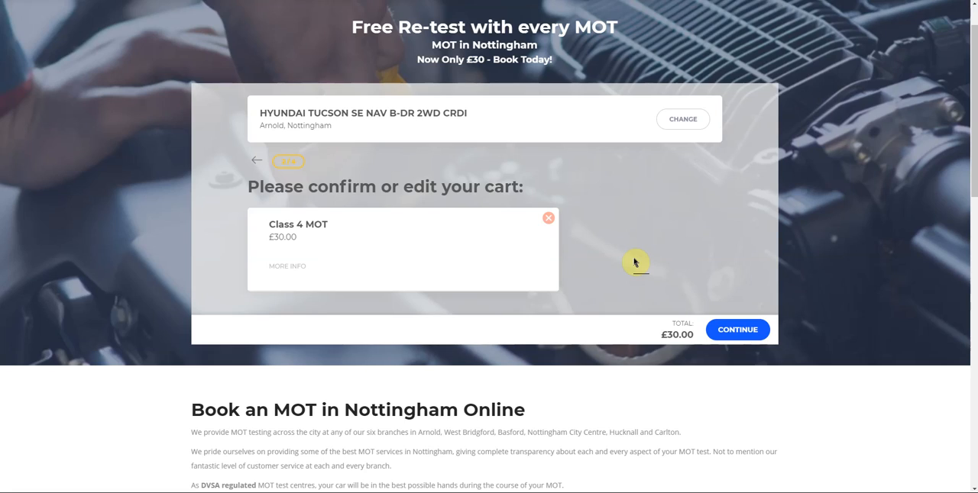
mouse_move(482, 251)
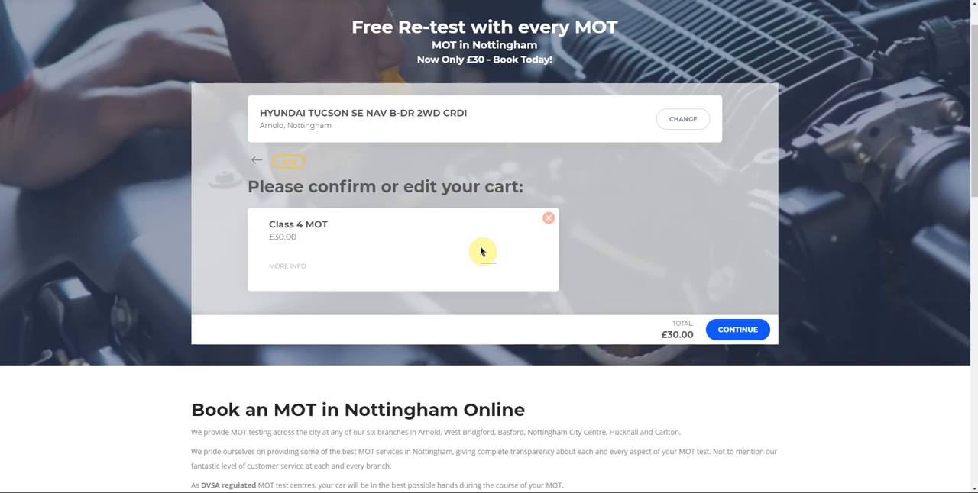
mouse_move(669, 255)
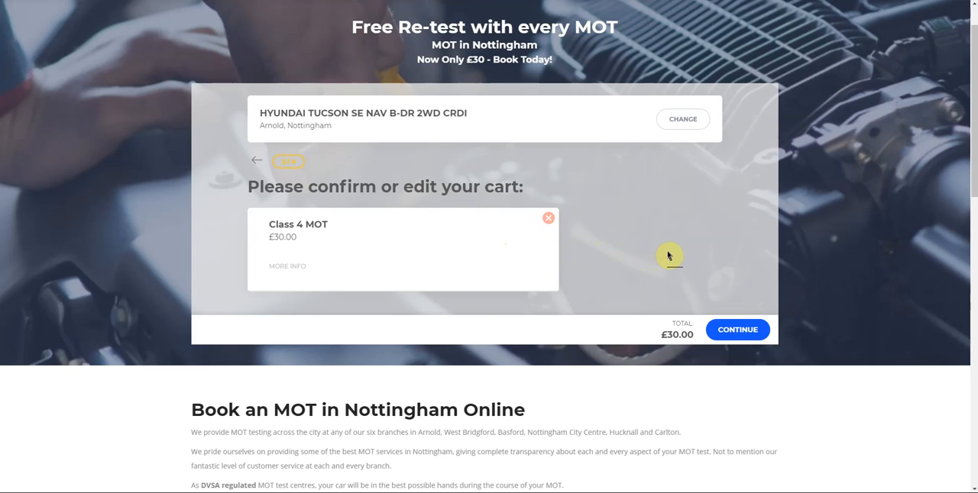
mouse_move(671, 197)
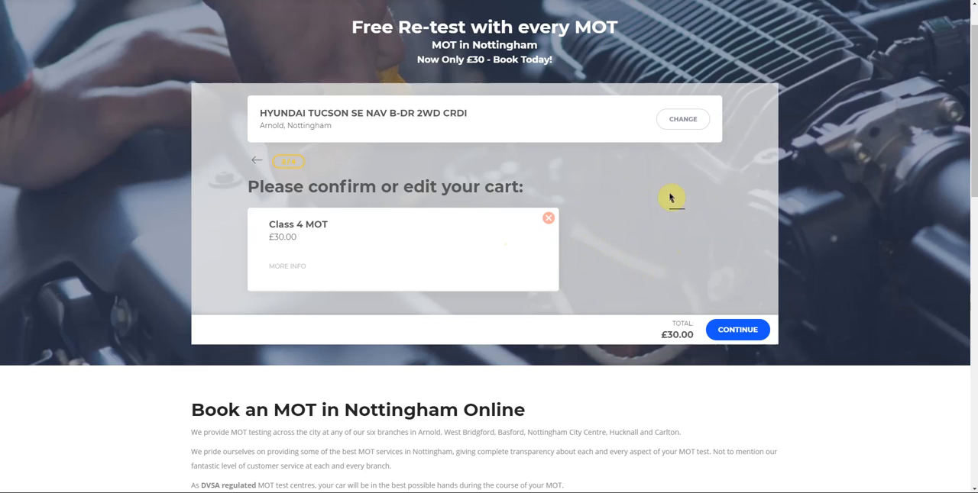
mouse_move(594, 226)
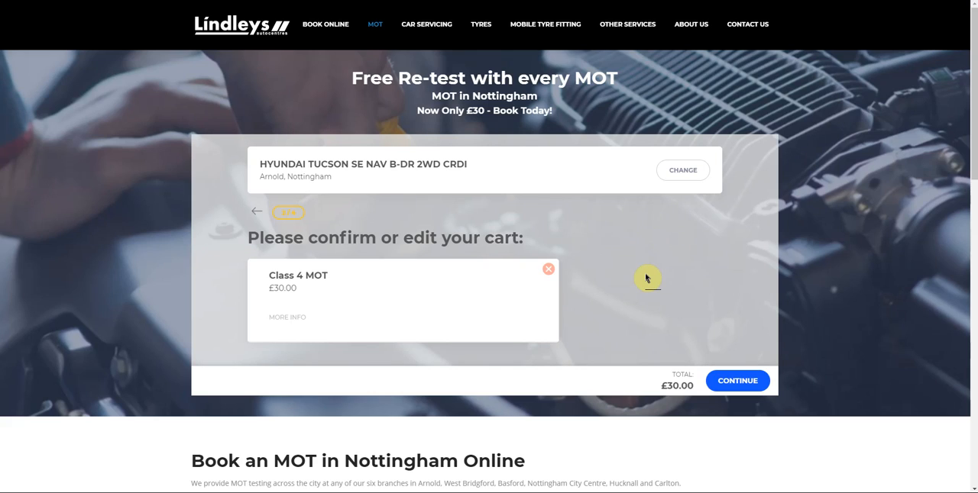
click(735, 381)
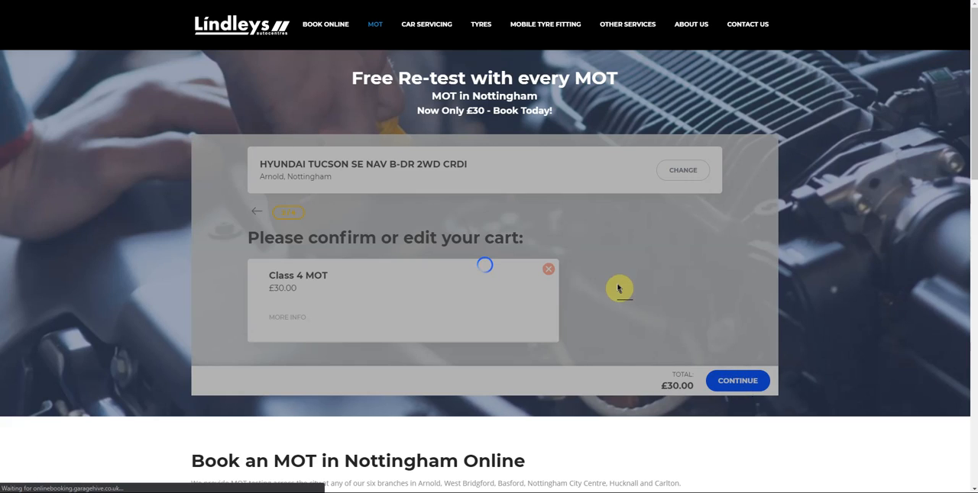
Step: Schedule the MOT for 23 January 2020 at 10:30
click(736, 380)
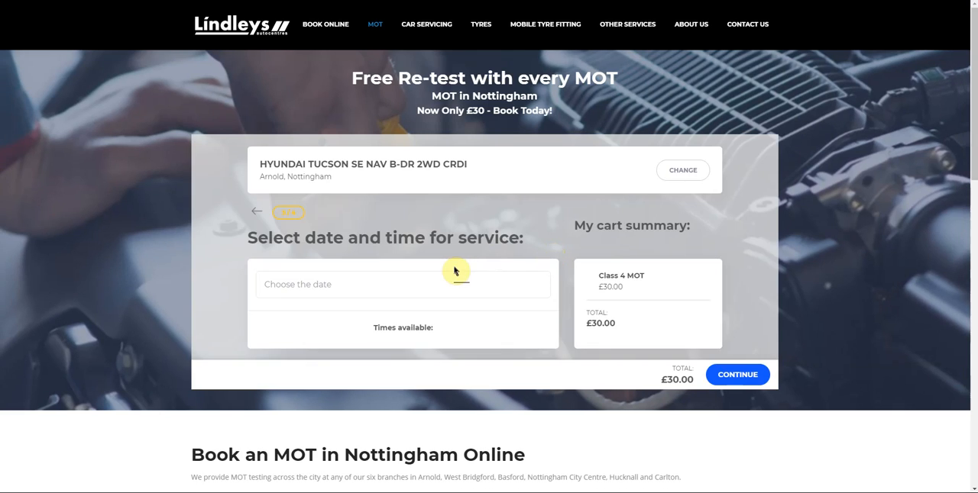
click(403, 284)
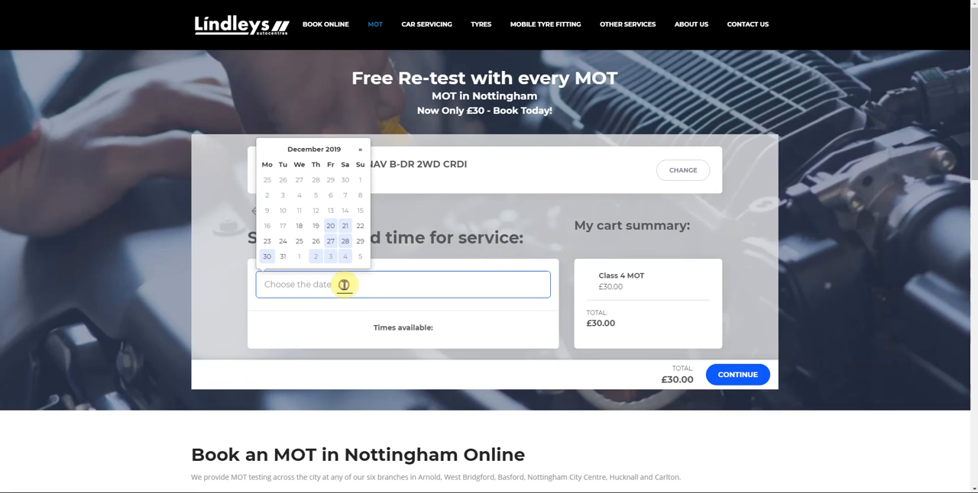
click(360, 149)
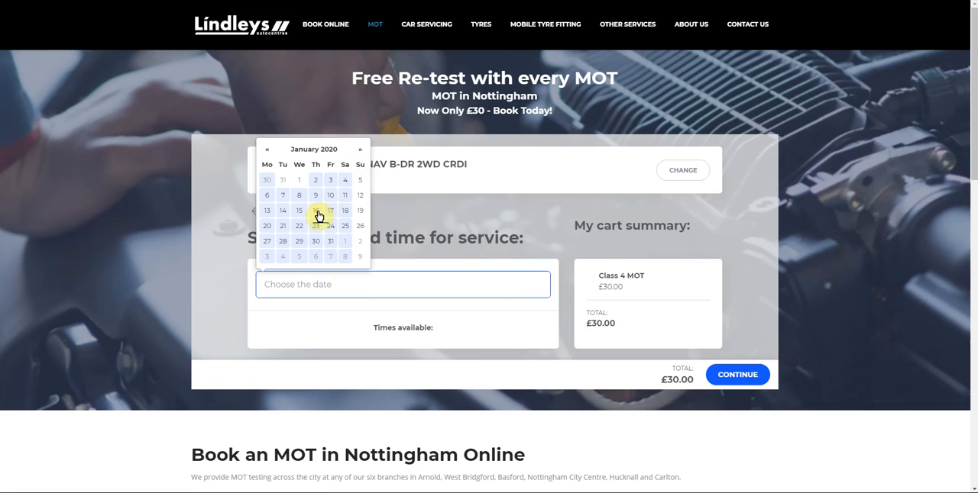
click(315, 225)
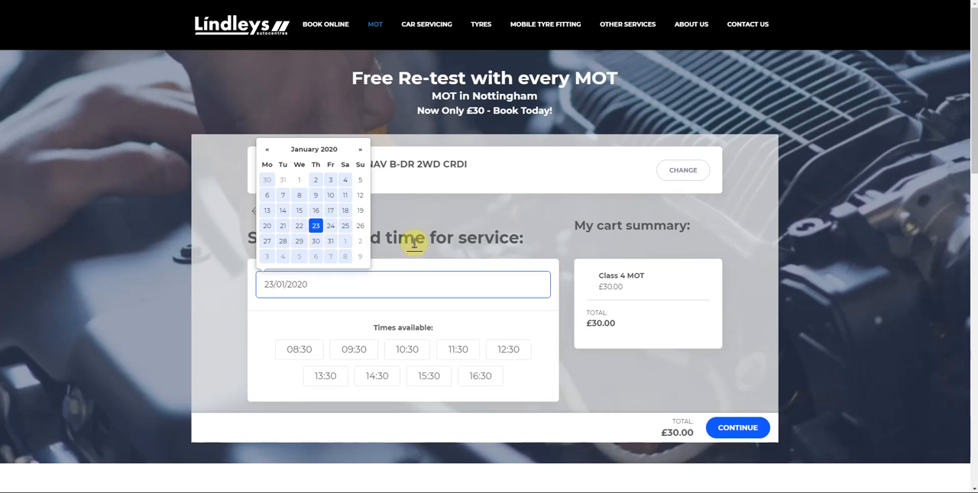
click(406, 349)
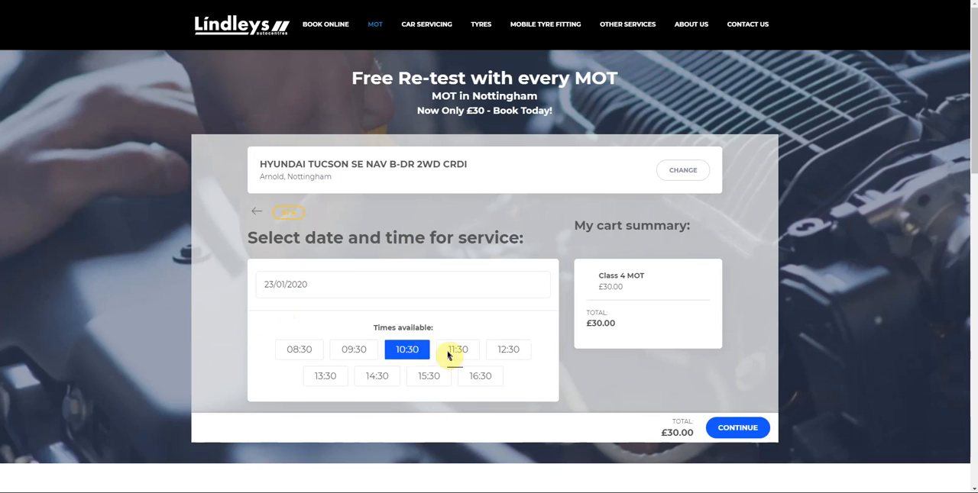
click(299, 349)
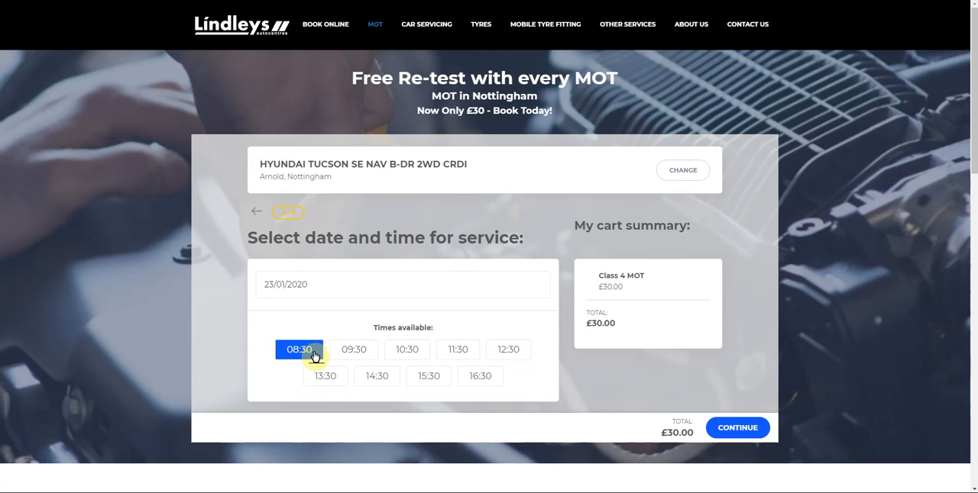
click(407, 349)
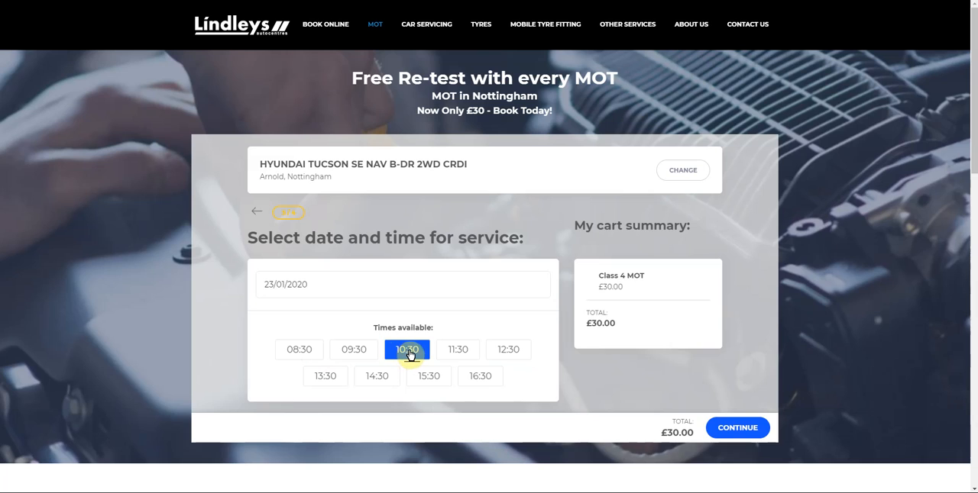
click(406, 349)
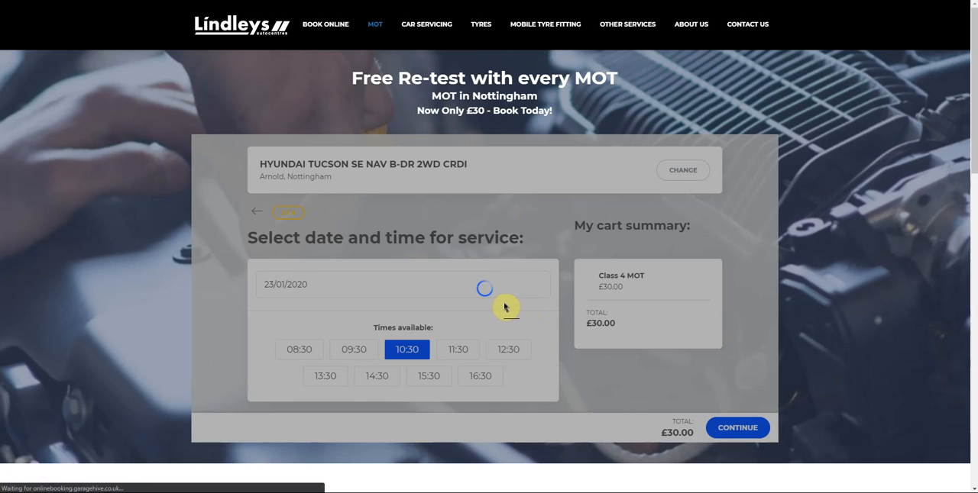
Step: Add the note 'a test booking' and submit the booking
click(736, 427)
text(This is)
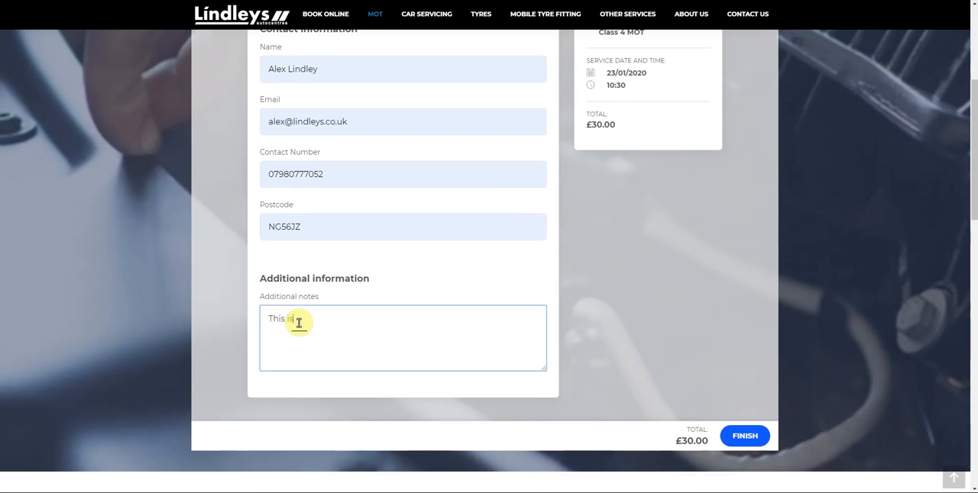
text(a test booking)
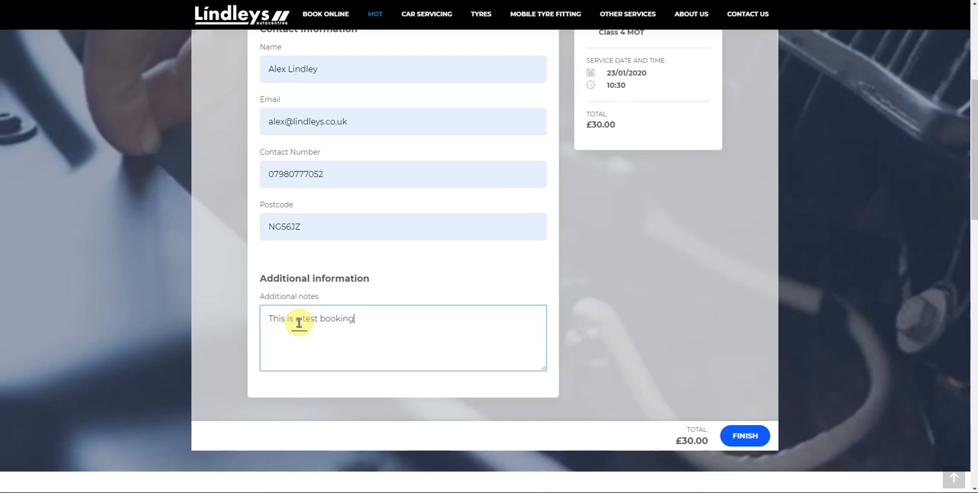
scroll(up, 3)
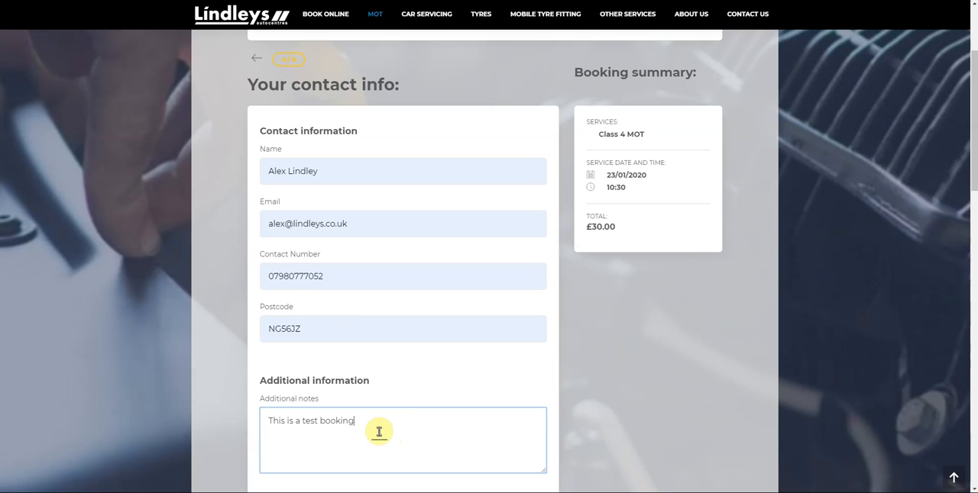
scroll(up, 3)
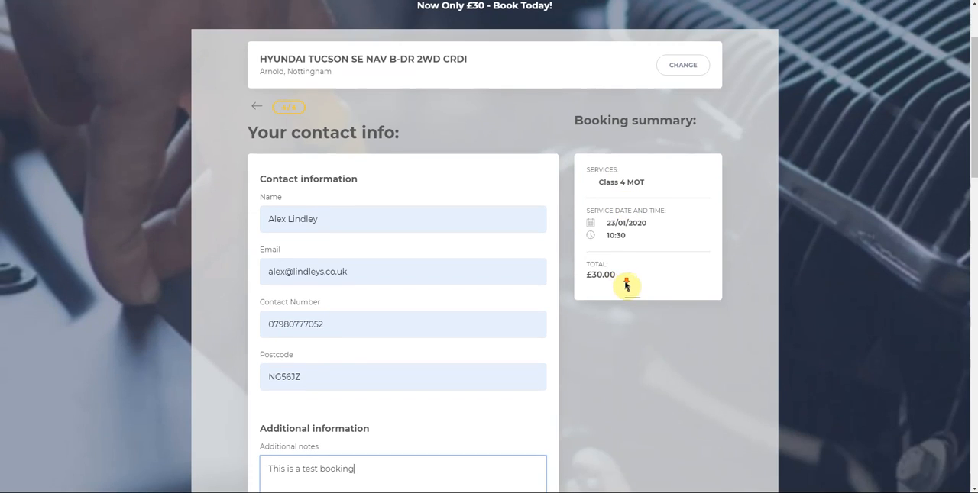
scroll(down, 3)
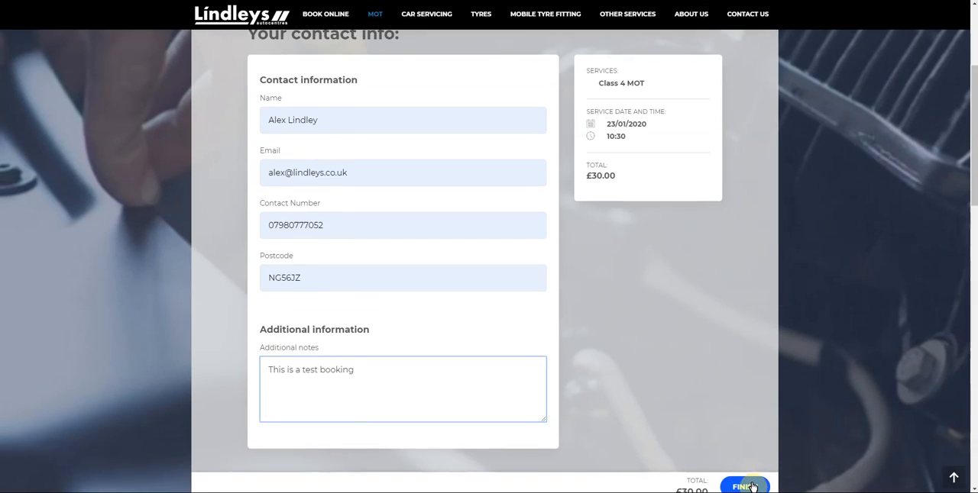
click(744, 486)
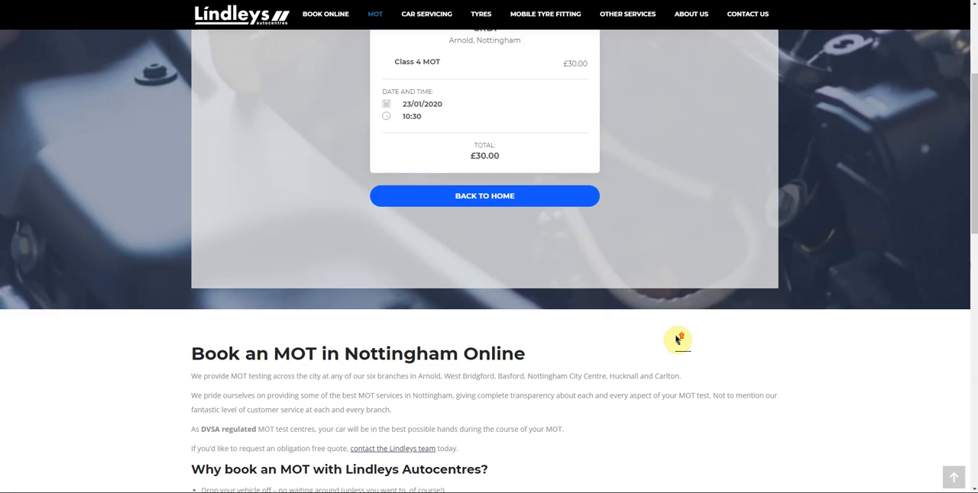
scroll(up, 3)
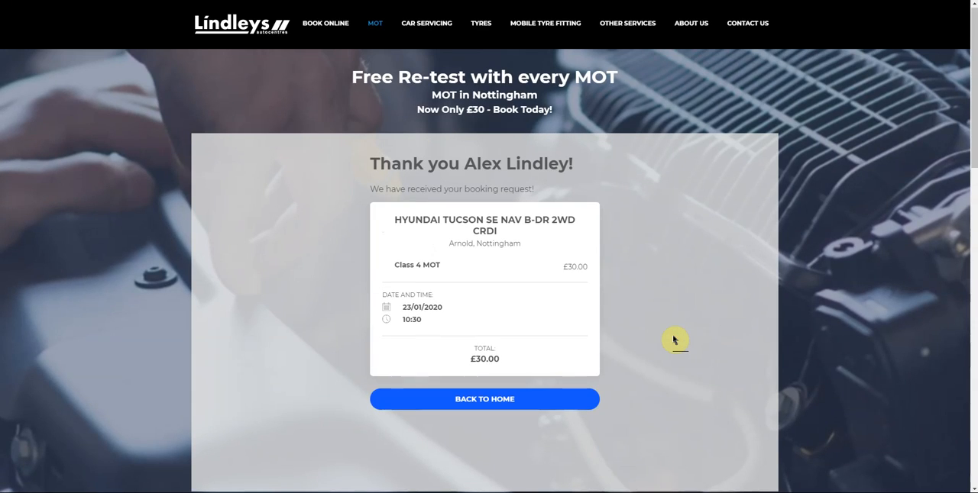
scroll(down, 3)
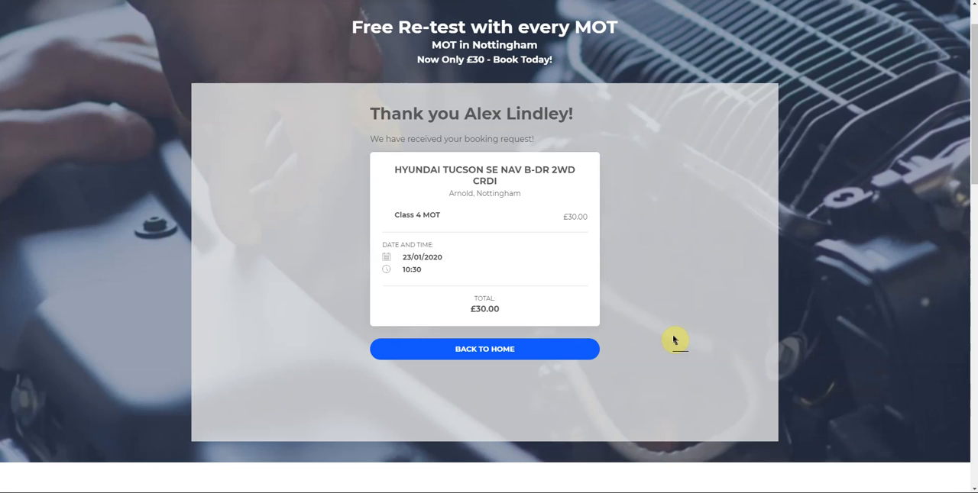
scroll(up, 3)
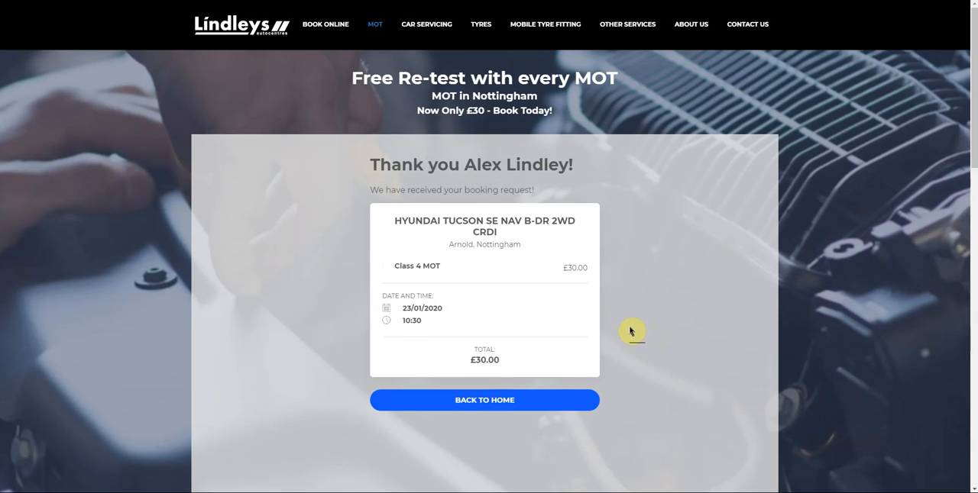
mouse_move(616, 315)
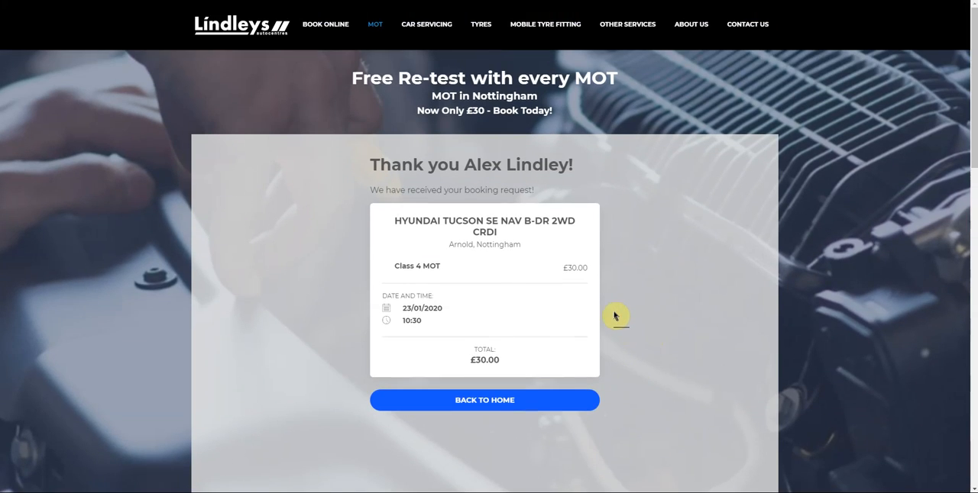
mouse_move(582, 243)
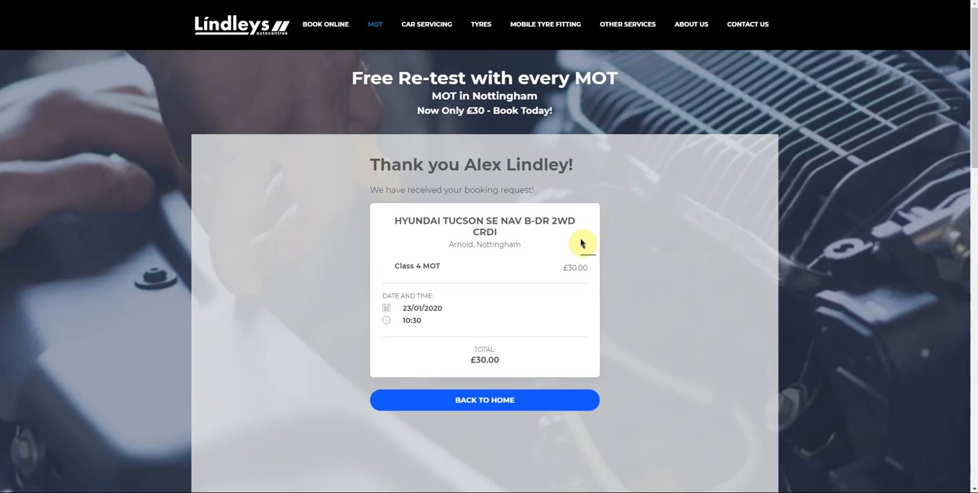
mouse_move(177, 101)
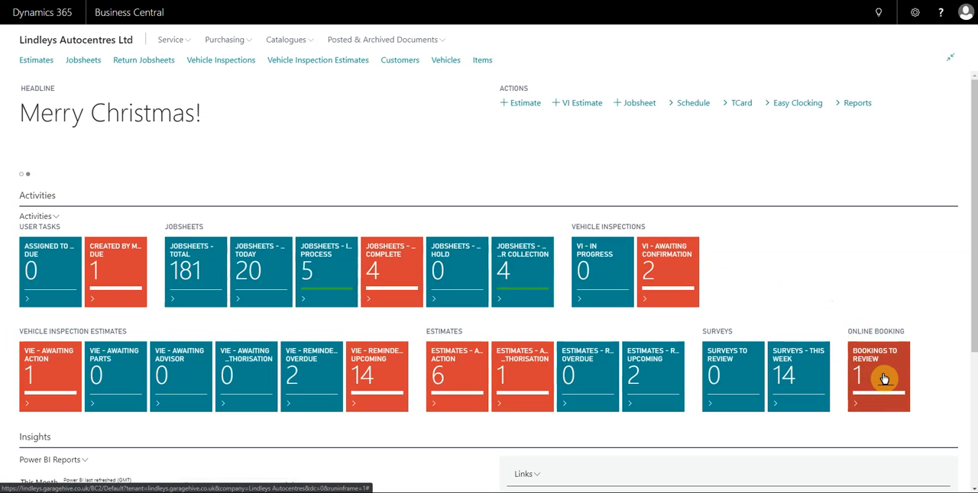
mouse_move(873, 380)
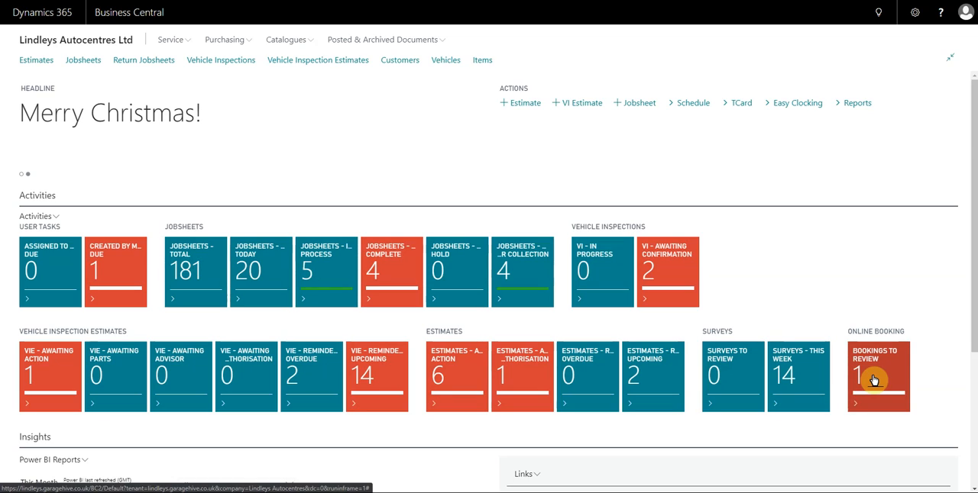
click(876, 374)
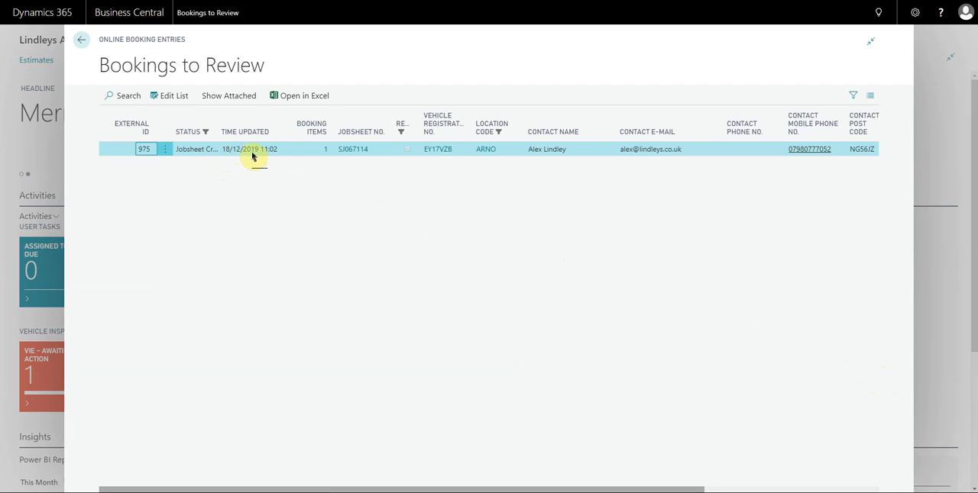
mouse_move(547, 149)
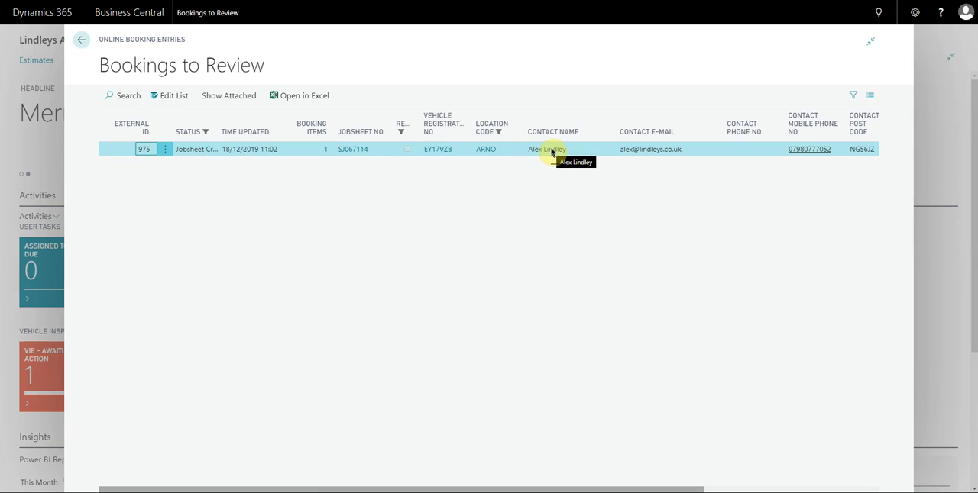
mouse_move(433, 163)
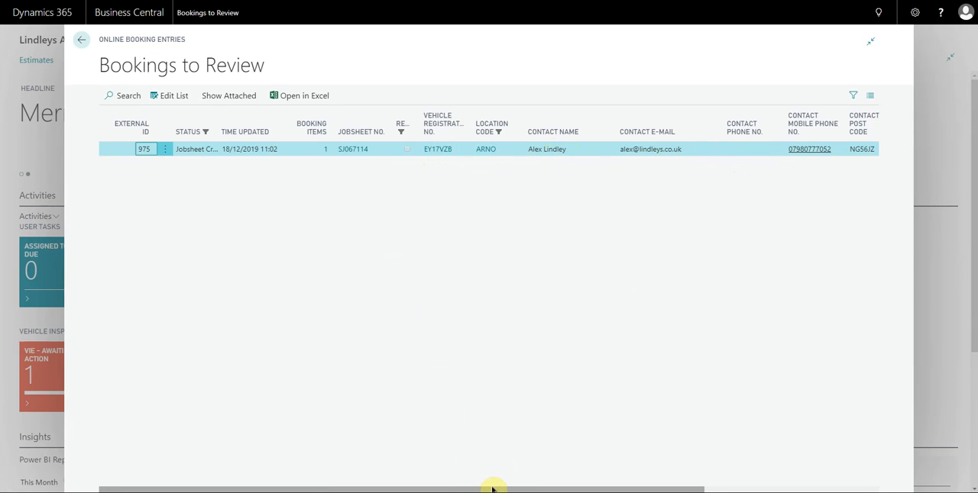
mouse_move(364, 191)
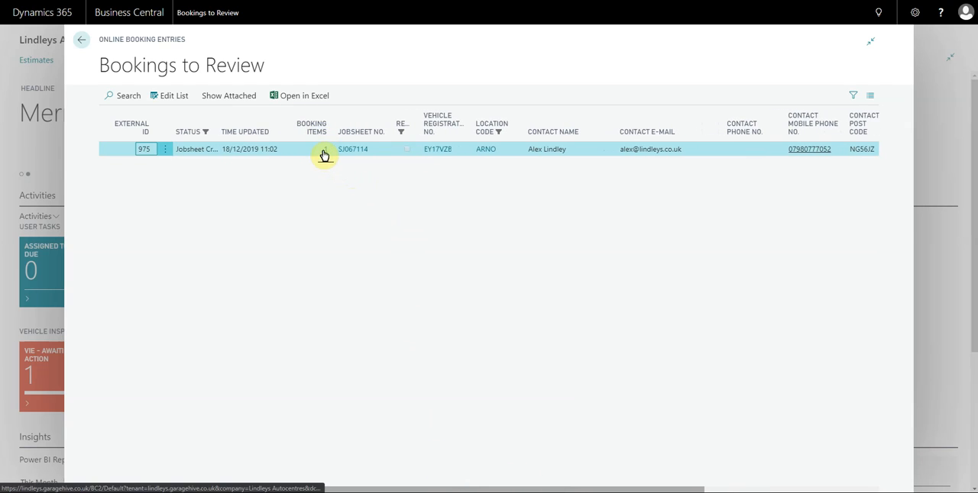
click(324, 149)
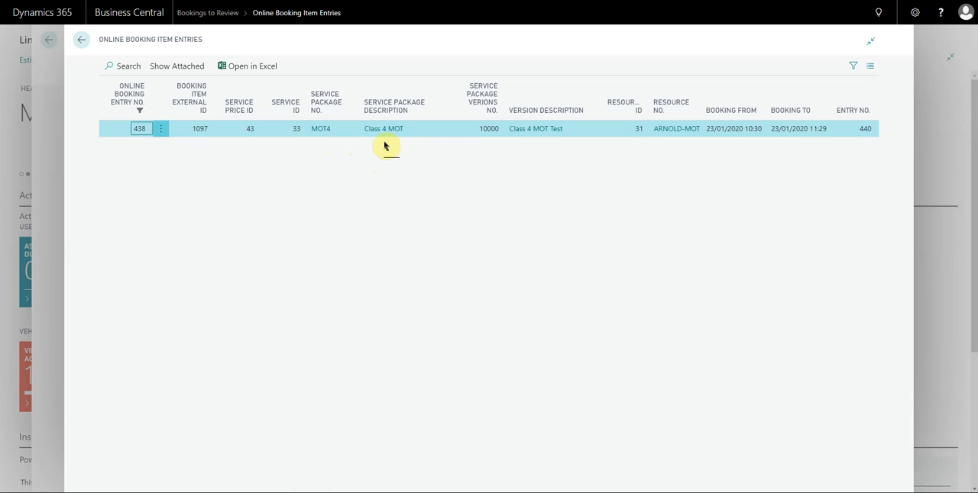
mouse_move(320, 128)
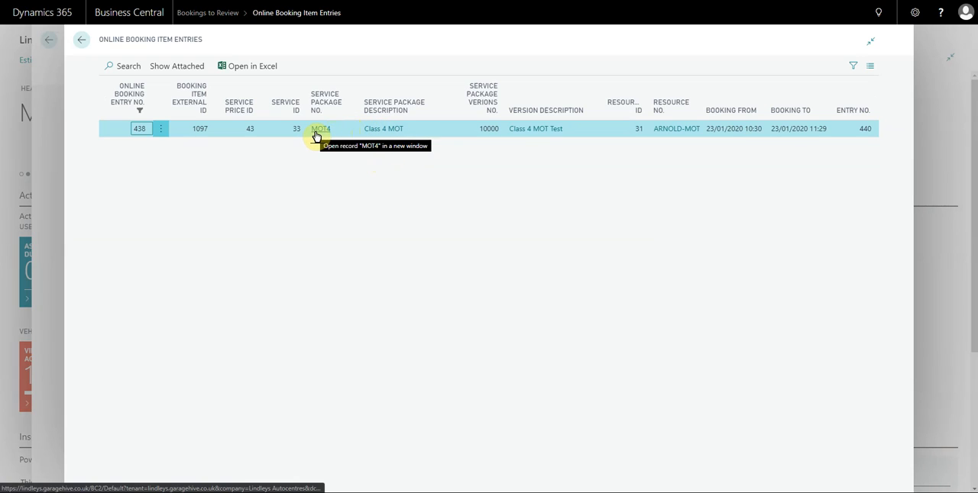
mouse_move(722, 128)
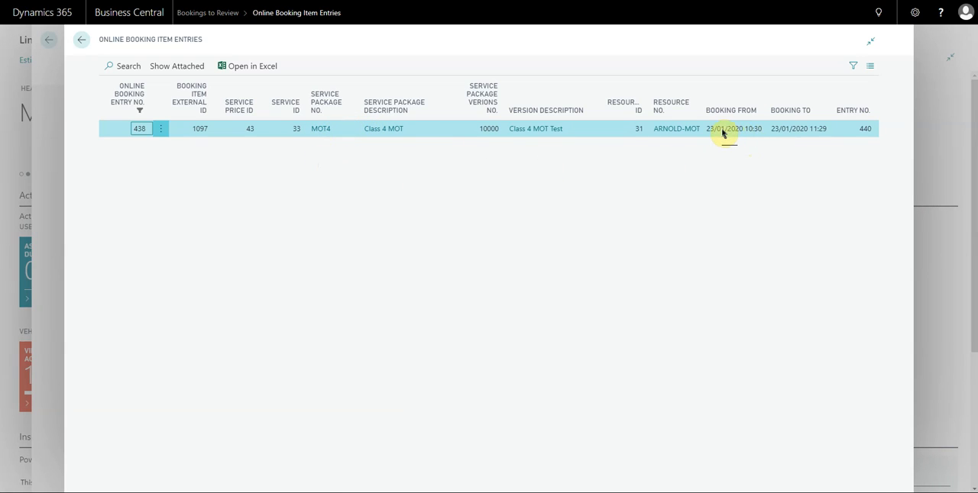
mouse_move(588, 133)
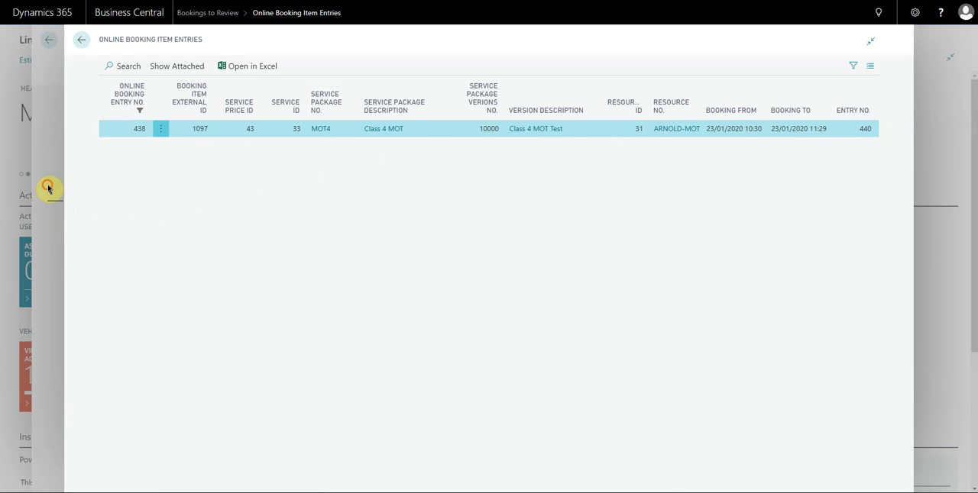
click(81, 39)
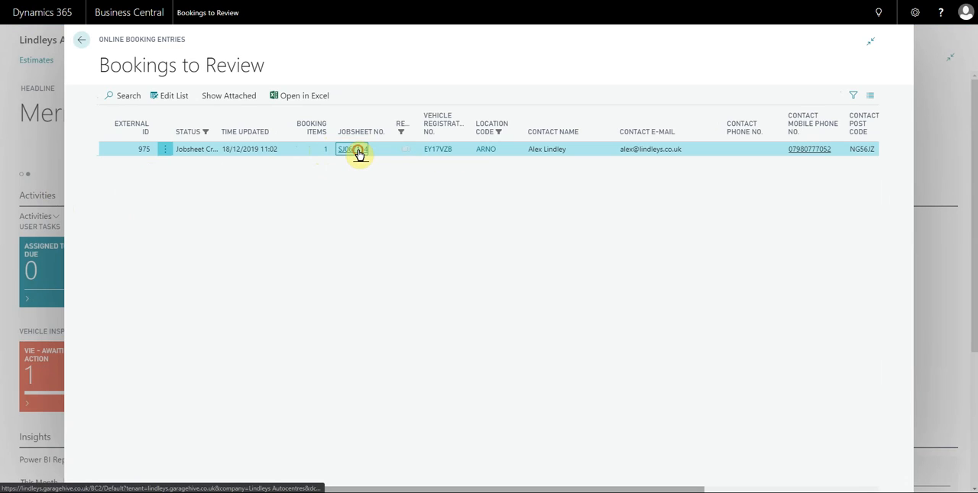
Step: Open jobsheet SJ067114 from the Bookings to Review list
click(350, 148)
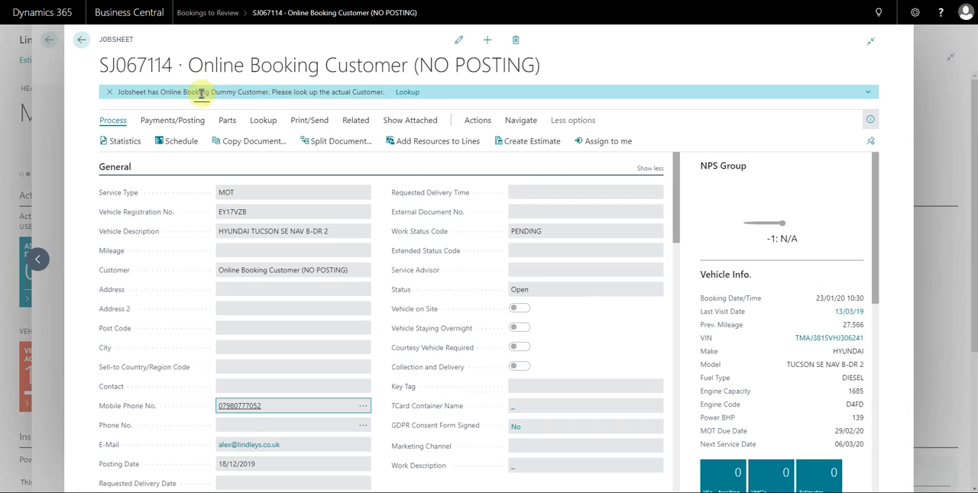
mouse_move(151, 109)
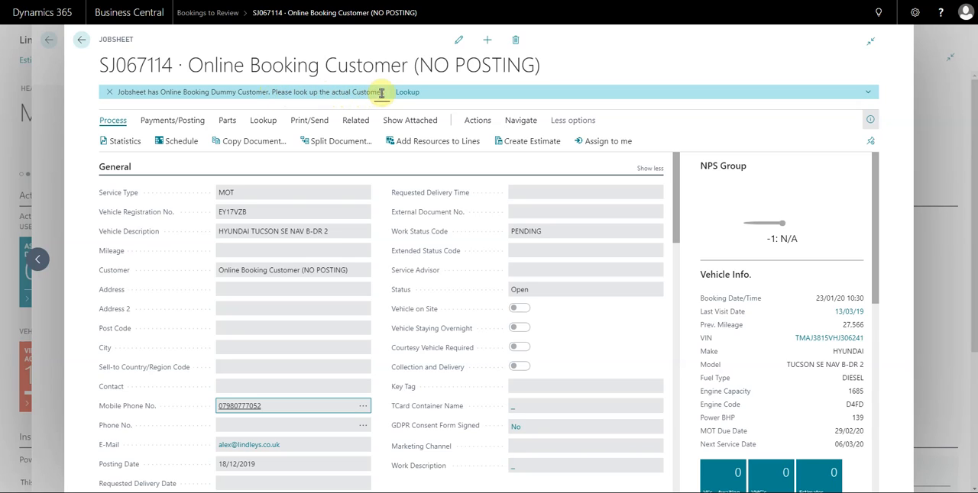
mouse_move(389, 252)
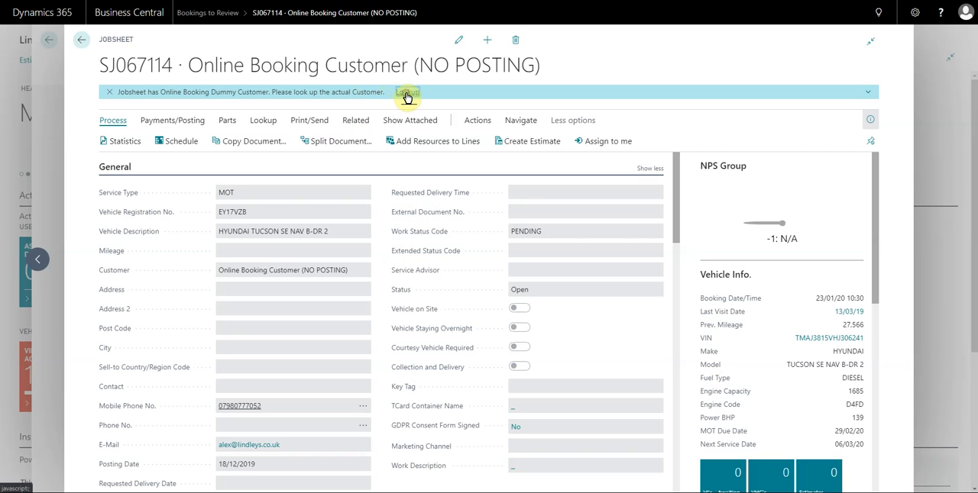
click(407, 92)
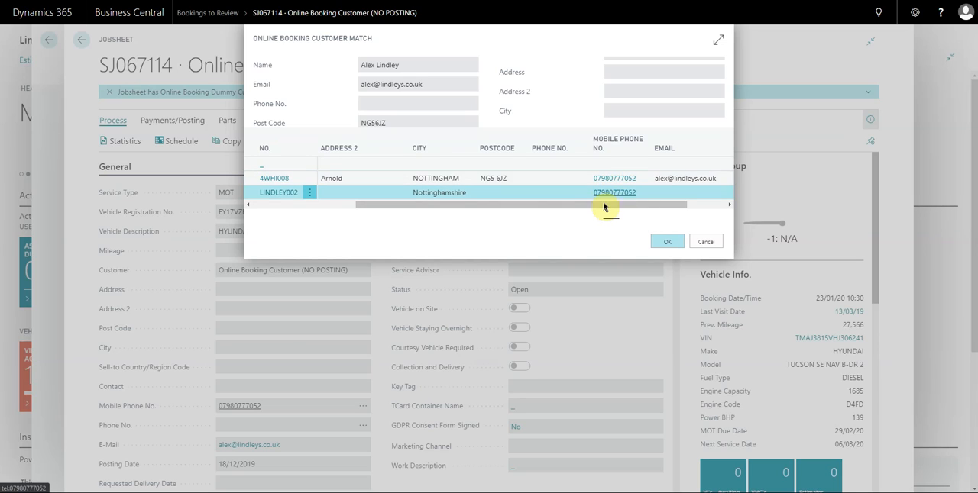
scroll(left, 3)
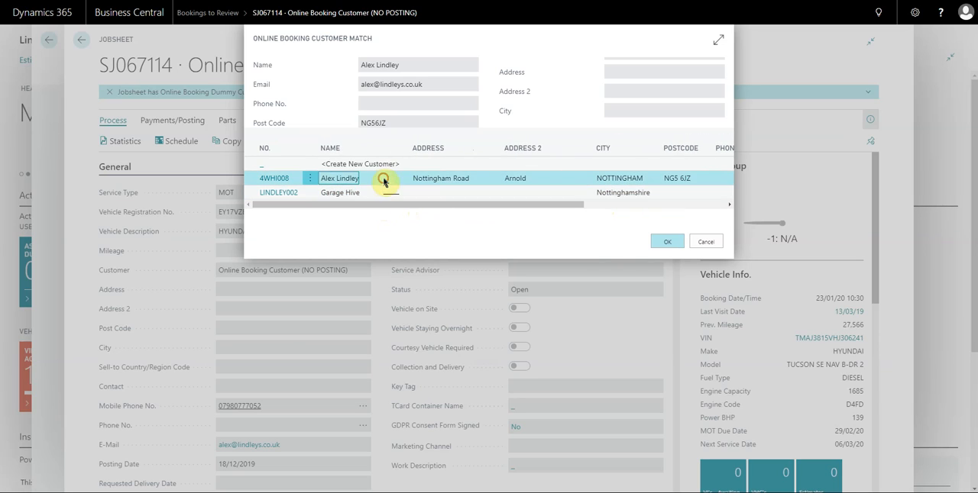
mouse_move(489, 211)
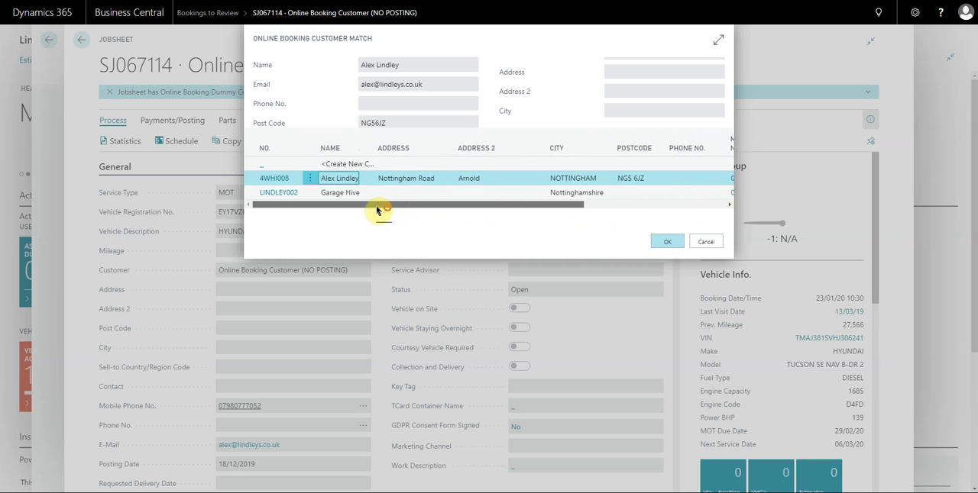
click(666, 241)
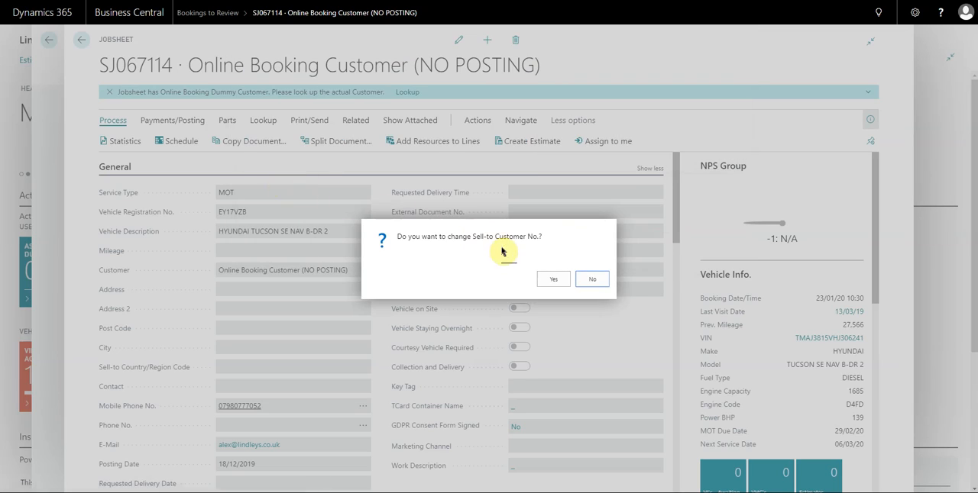
click(553, 279)
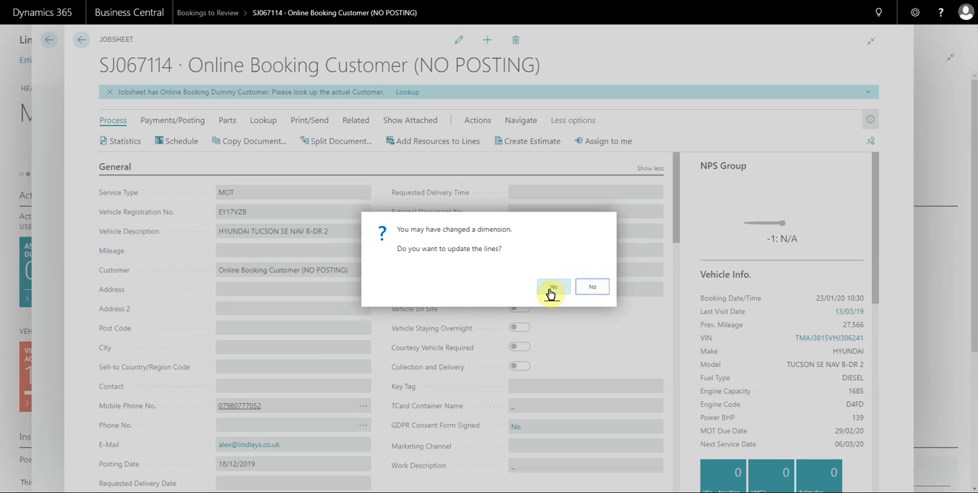
click(552, 289)
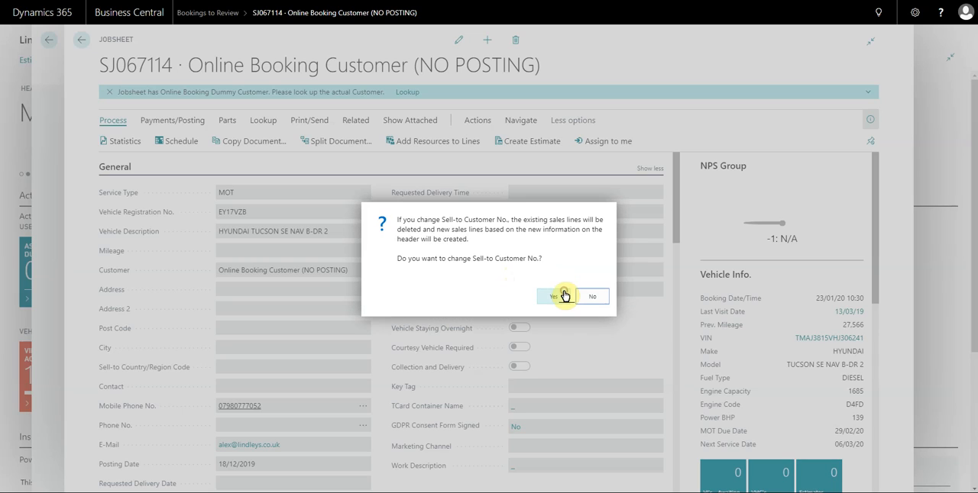
click(552, 296)
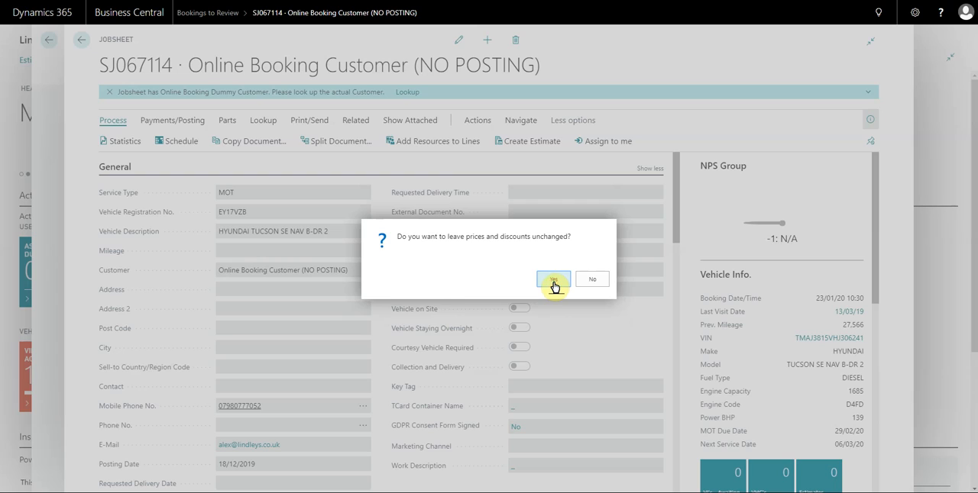
click(553, 279)
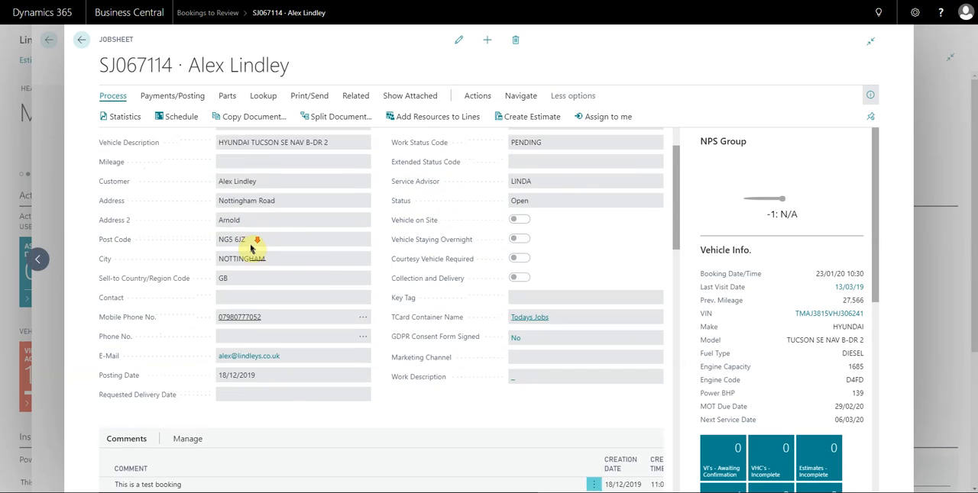
Step: Hide the vehicle info FactBox, review the Class 4 MOT lines, and show Related links
click(649, 143)
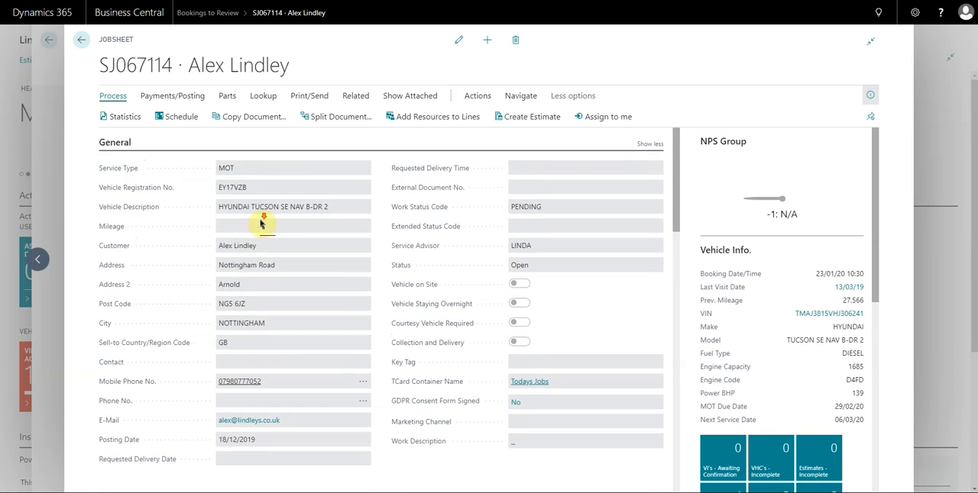
scroll(down, 3)
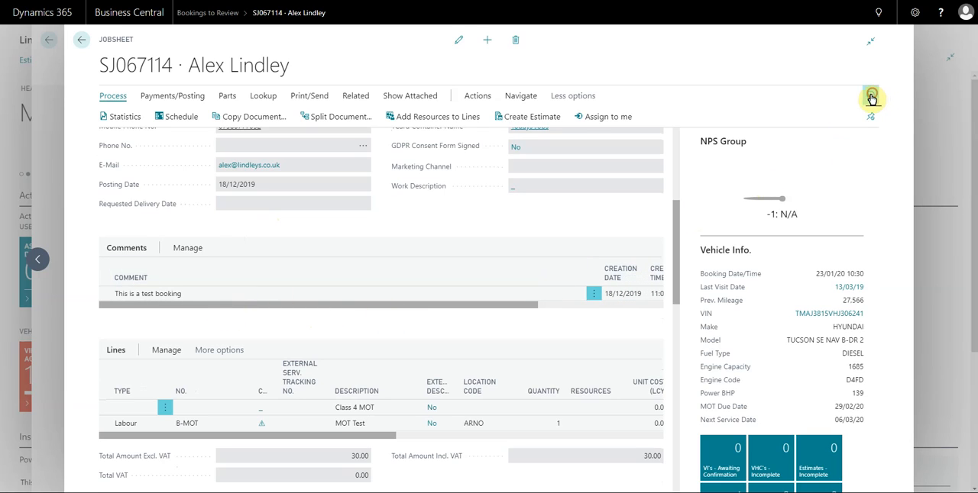
click(870, 99)
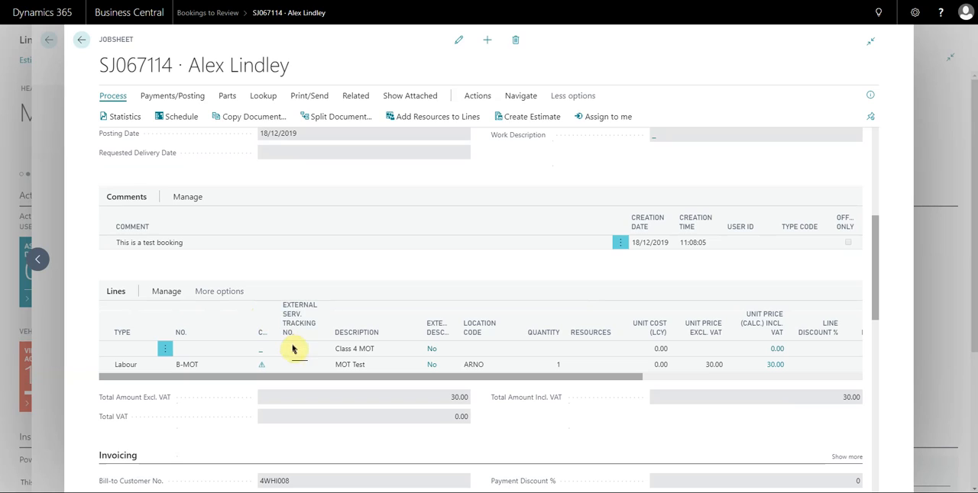
scroll(down, 3)
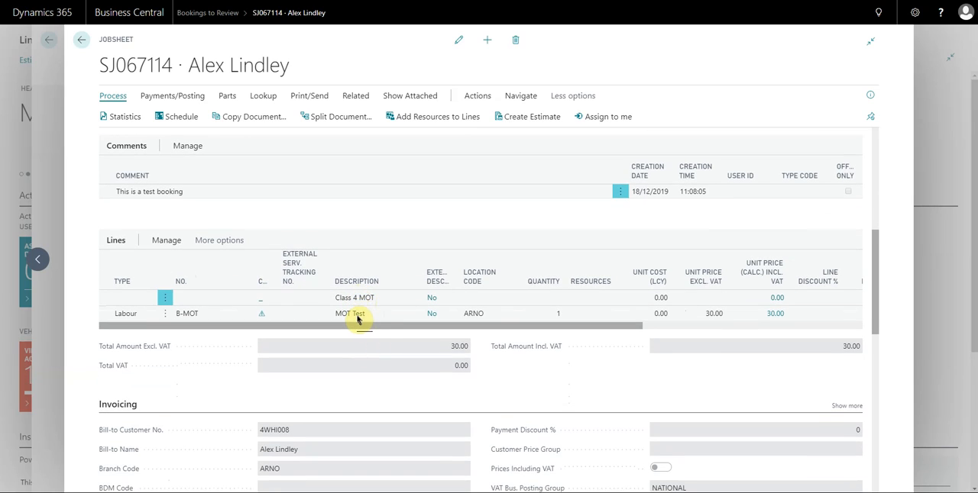
click(356, 281)
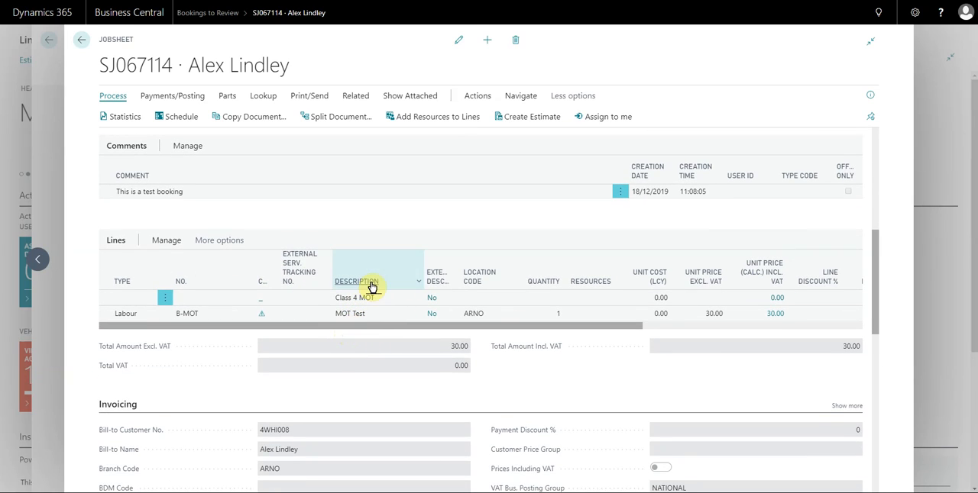
click(355, 95)
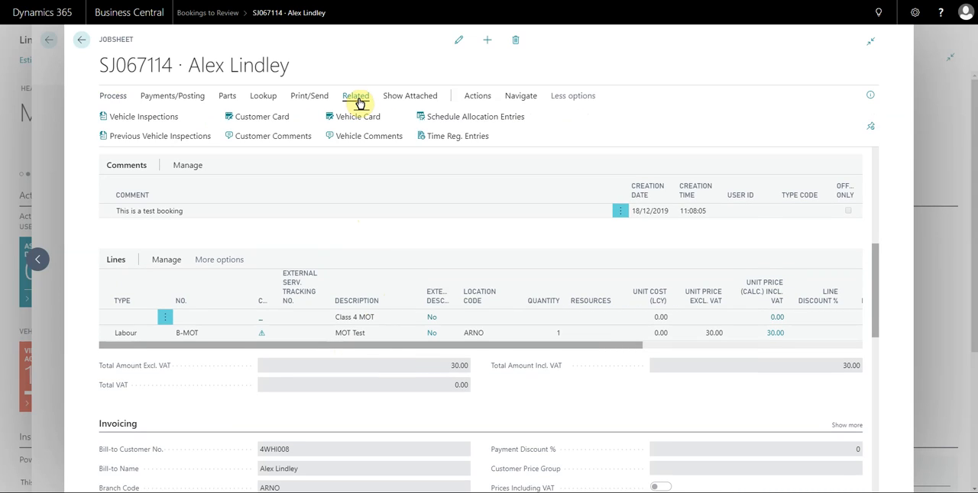
click(477, 116)
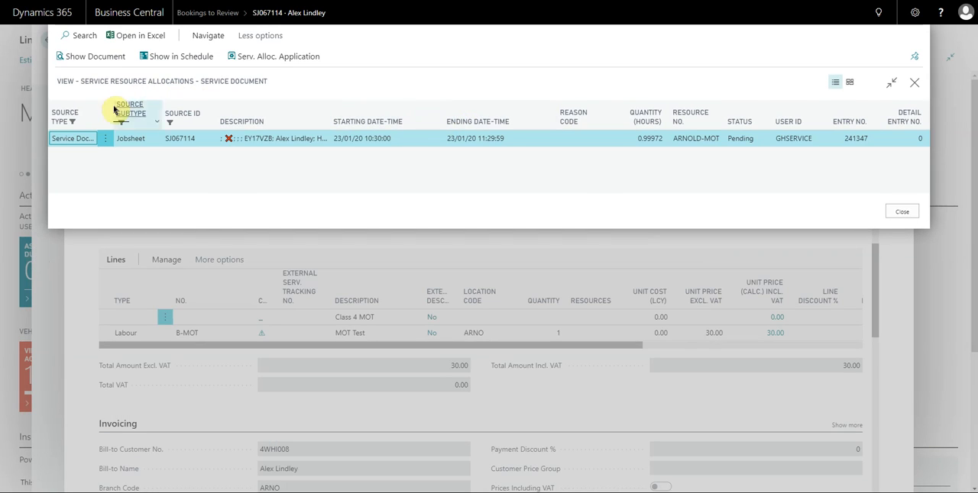
click(176, 55)
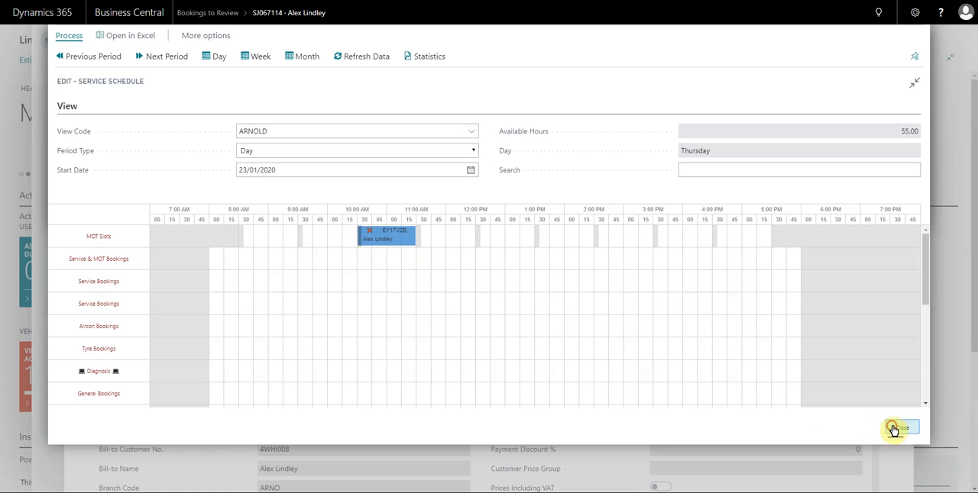
click(901, 428)
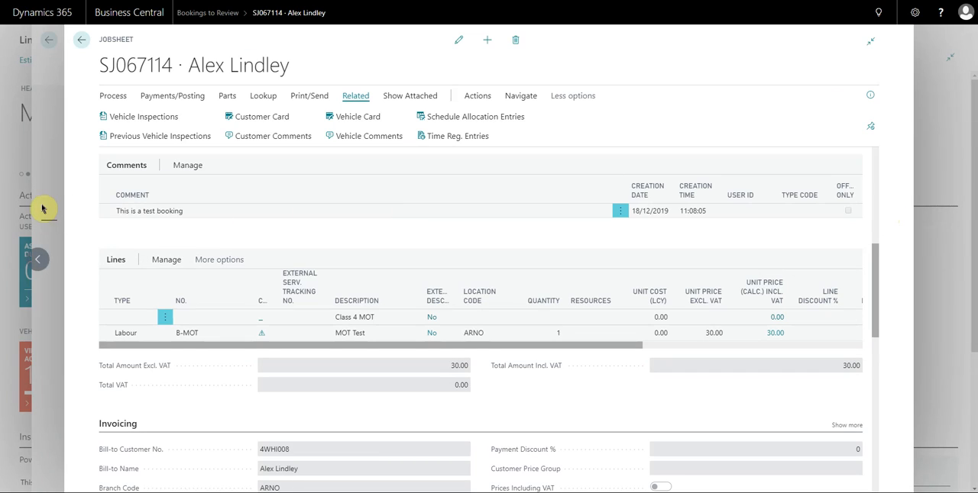
click(81, 40)
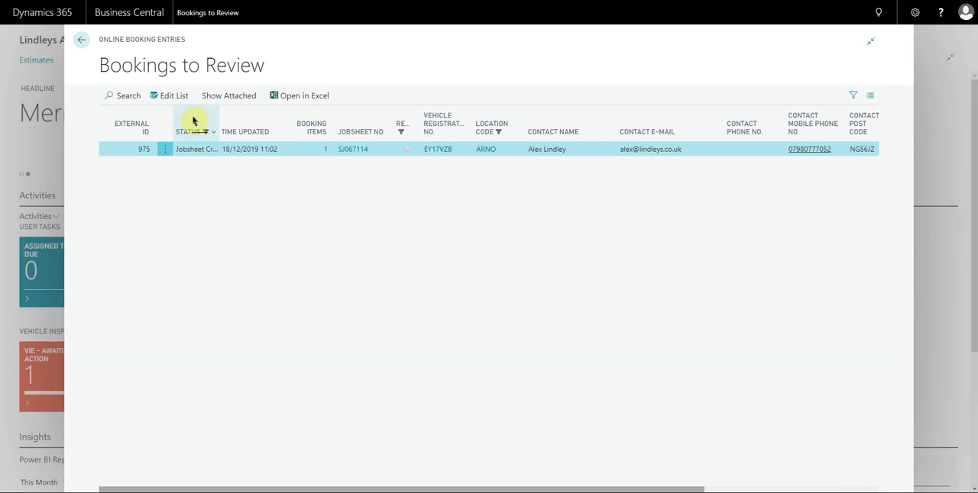
mouse_move(405, 153)
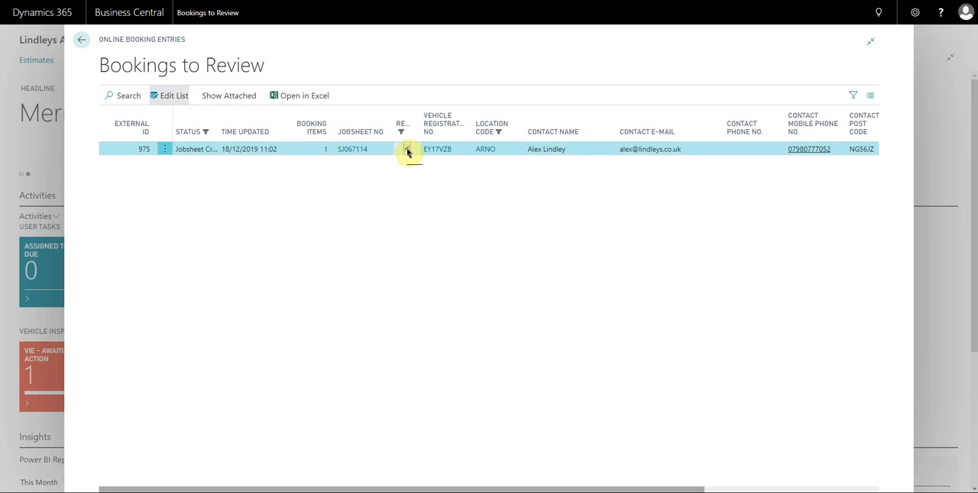
click(81, 40)
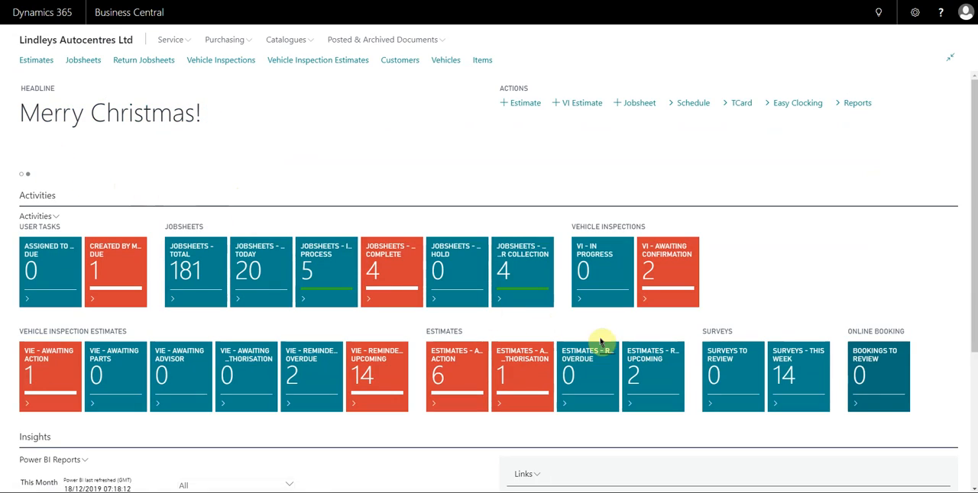